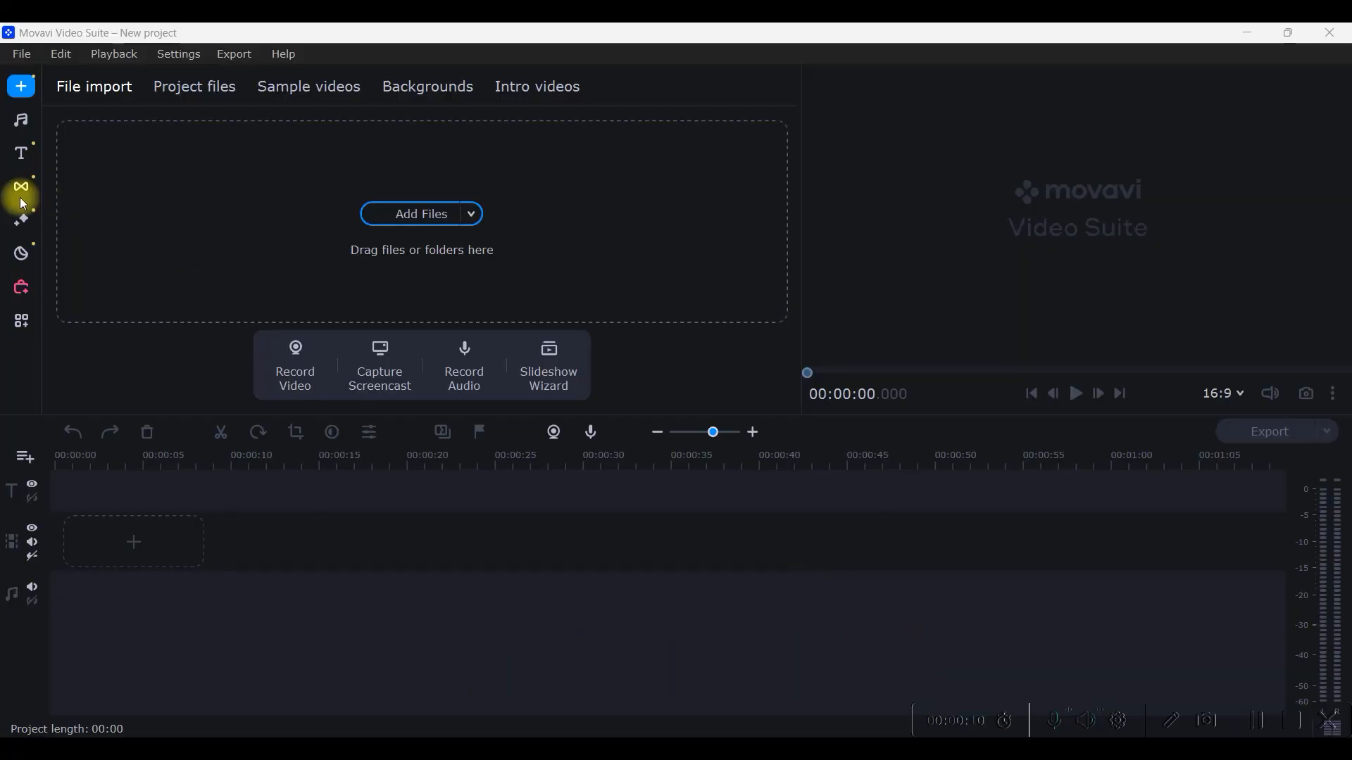
pyautogui.moveTo(20, 85)
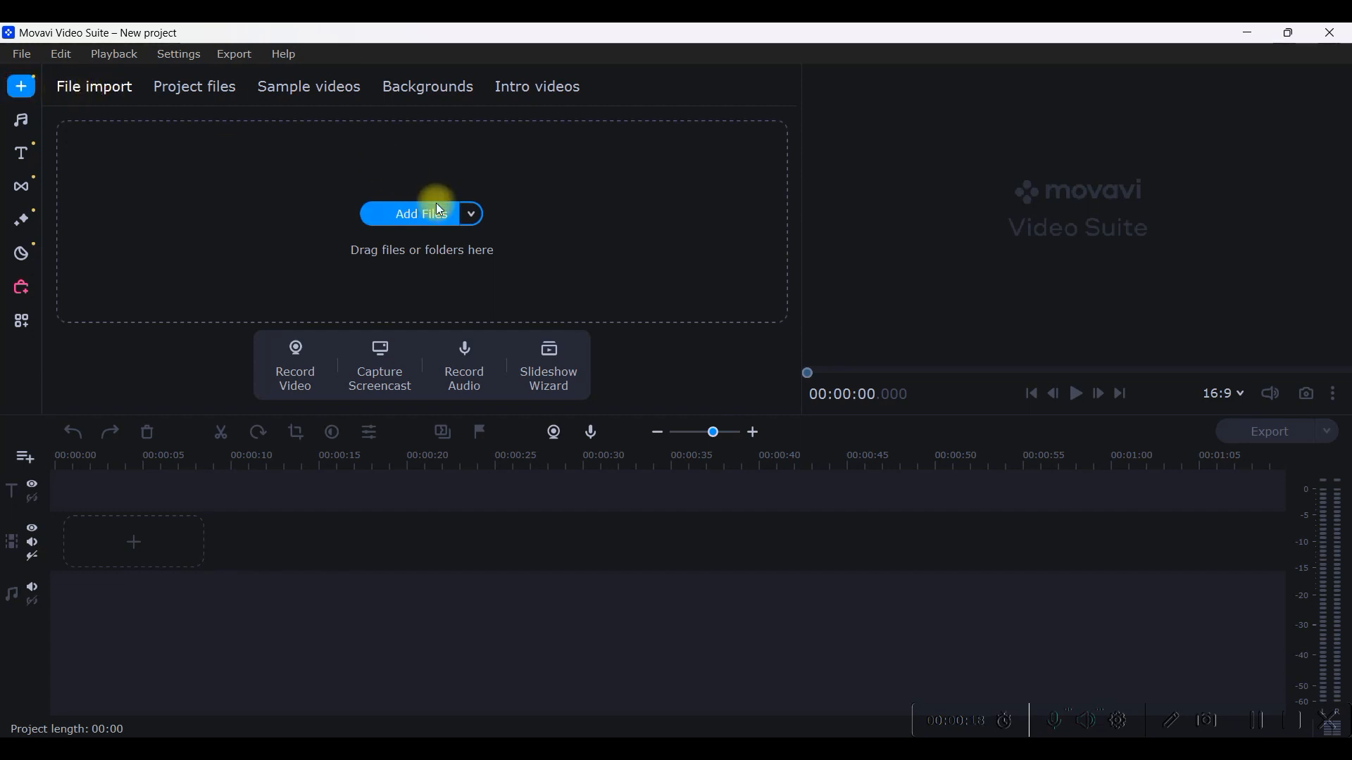
# - Import the five BG Removal video clips through the Add Files dialog
pyautogui.click(421, 214)
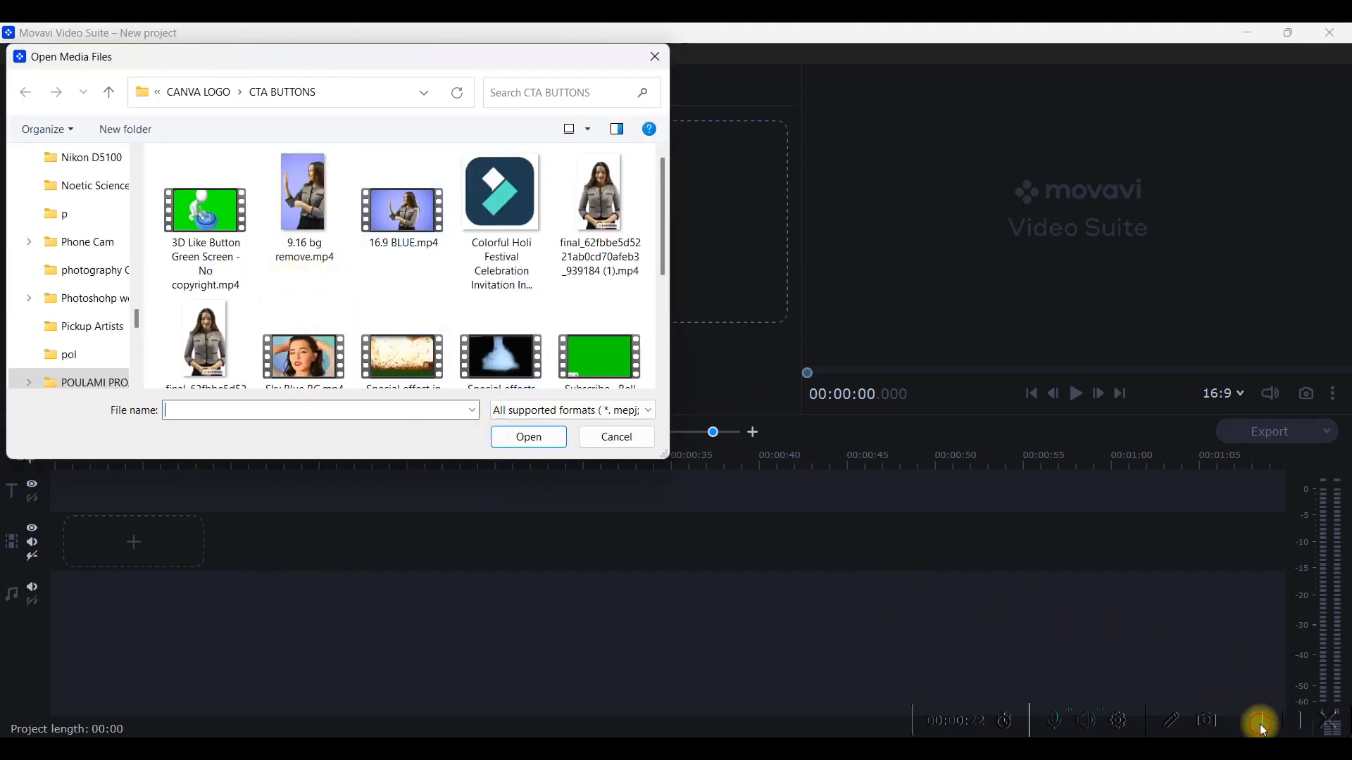
pyautogui.click(528, 437)
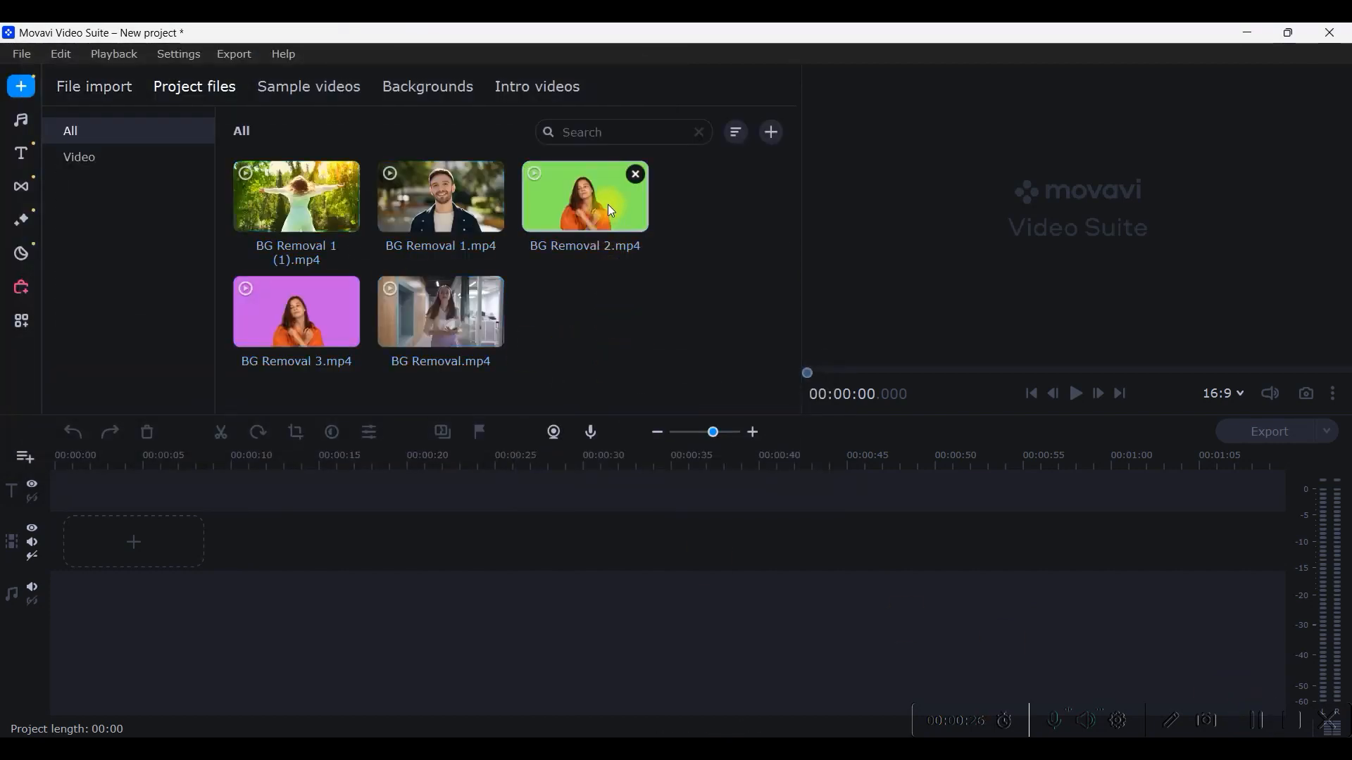
pyautogui.moveTo(584, 197)
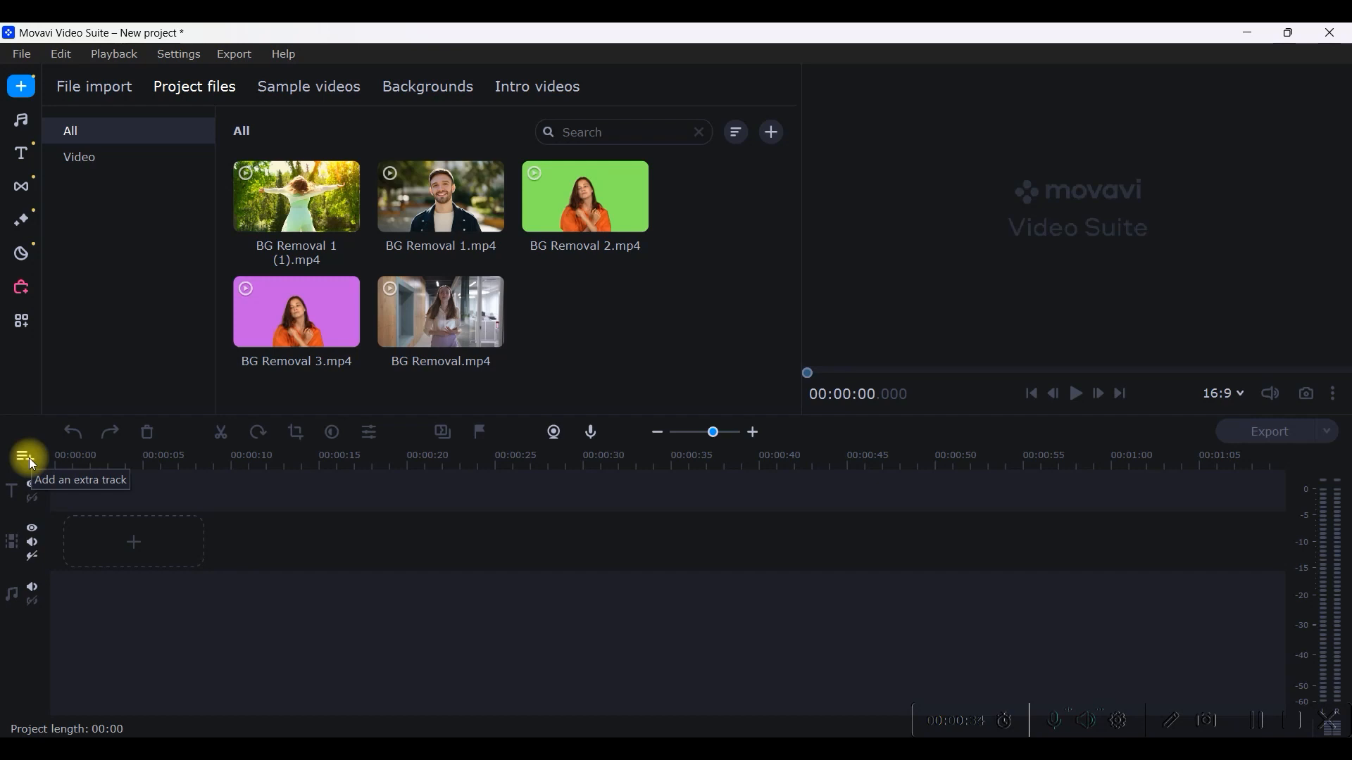
# - Add an extra track with the Chromatic dreams sample clip stretched to 14 seconds
pyautogui.click(27, 456)
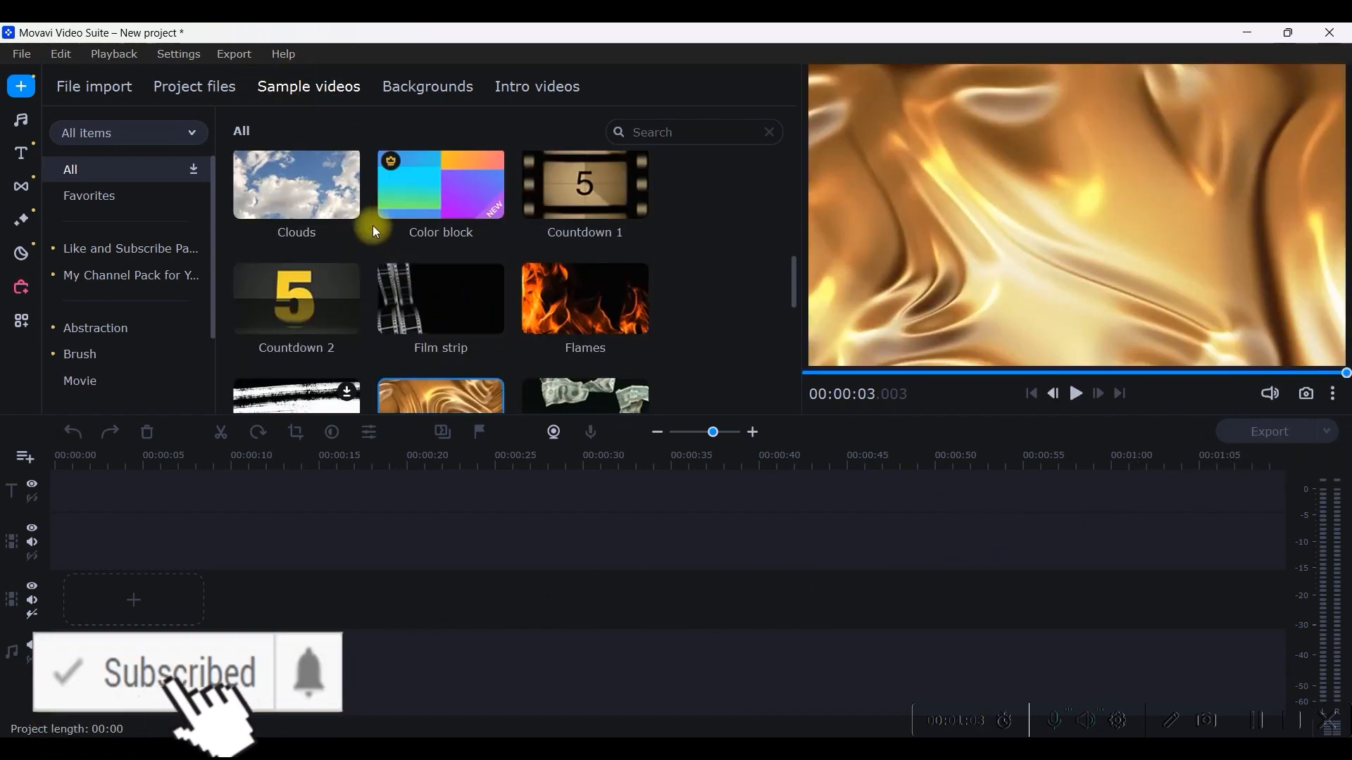
pyautogui.moveTo(295, 181); pyautogui.dragTo(149, 614)
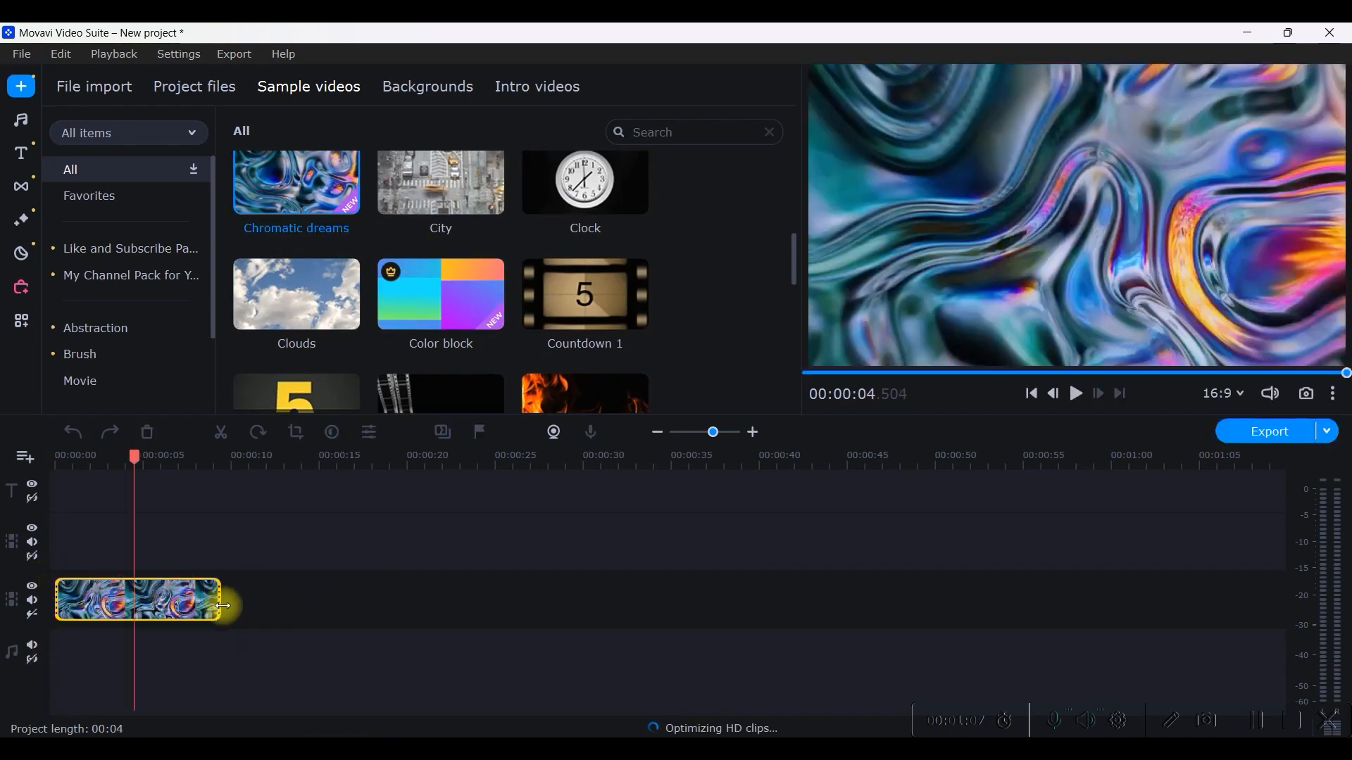
pyautogui.moveTo(222, 601); pyautogui.dragTo(315, 601)
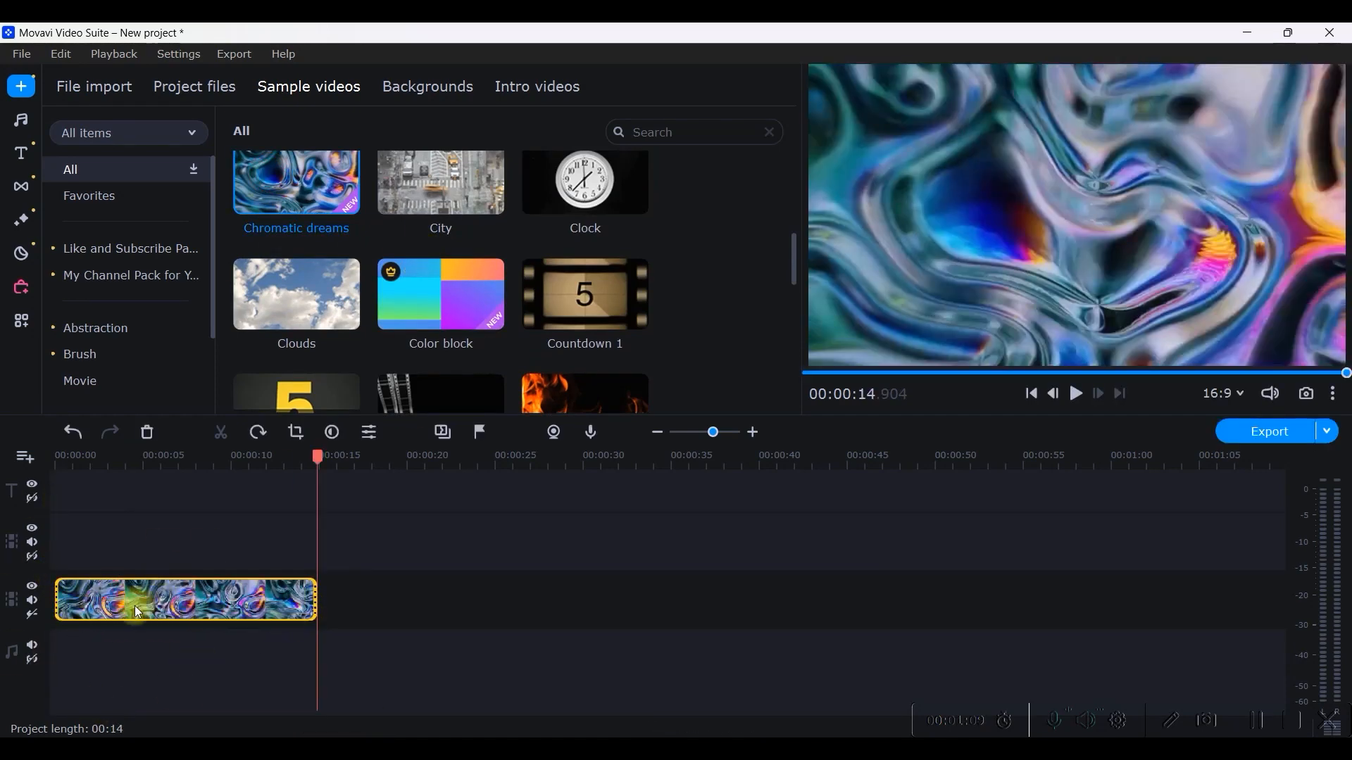
pyautogui.click(93, 86)
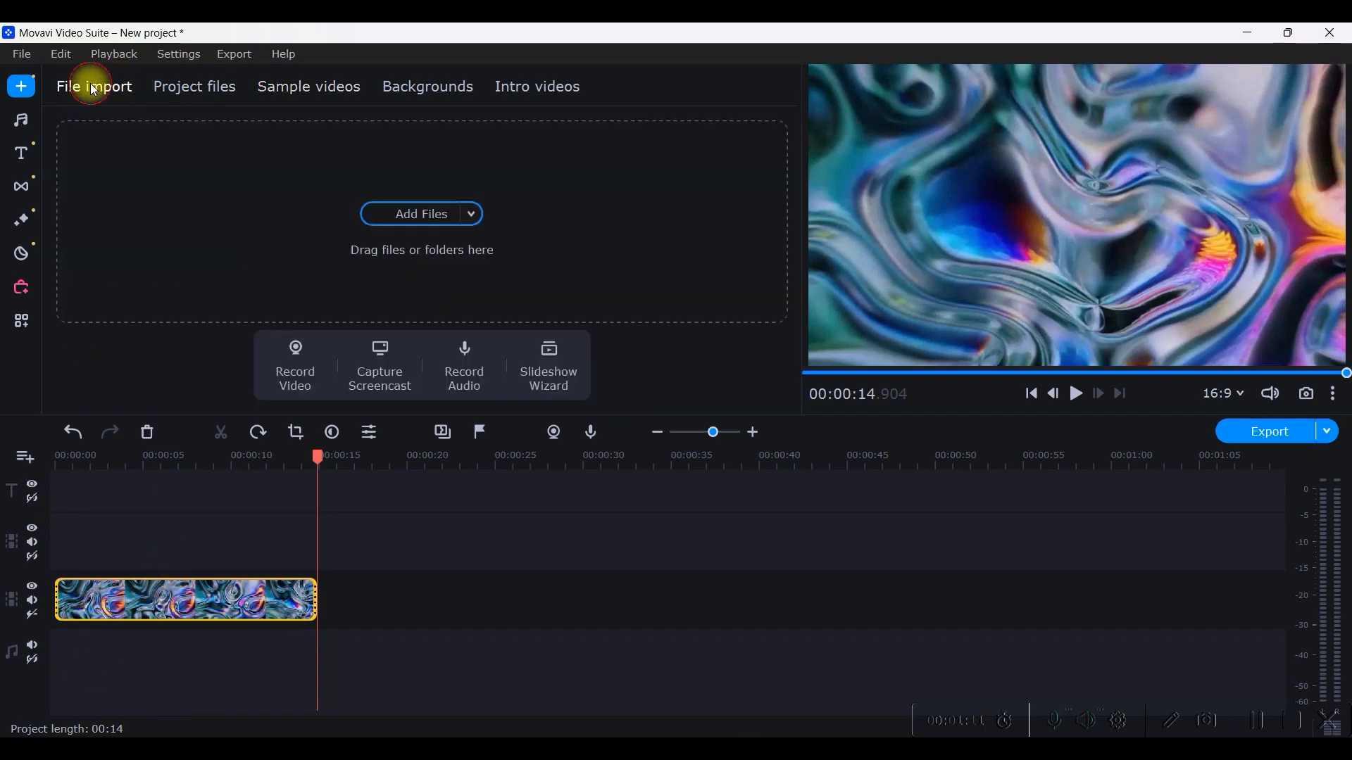
# - Show the imported project clips, including BG Removal 2.mp4
pyautogui.click(192, 86)
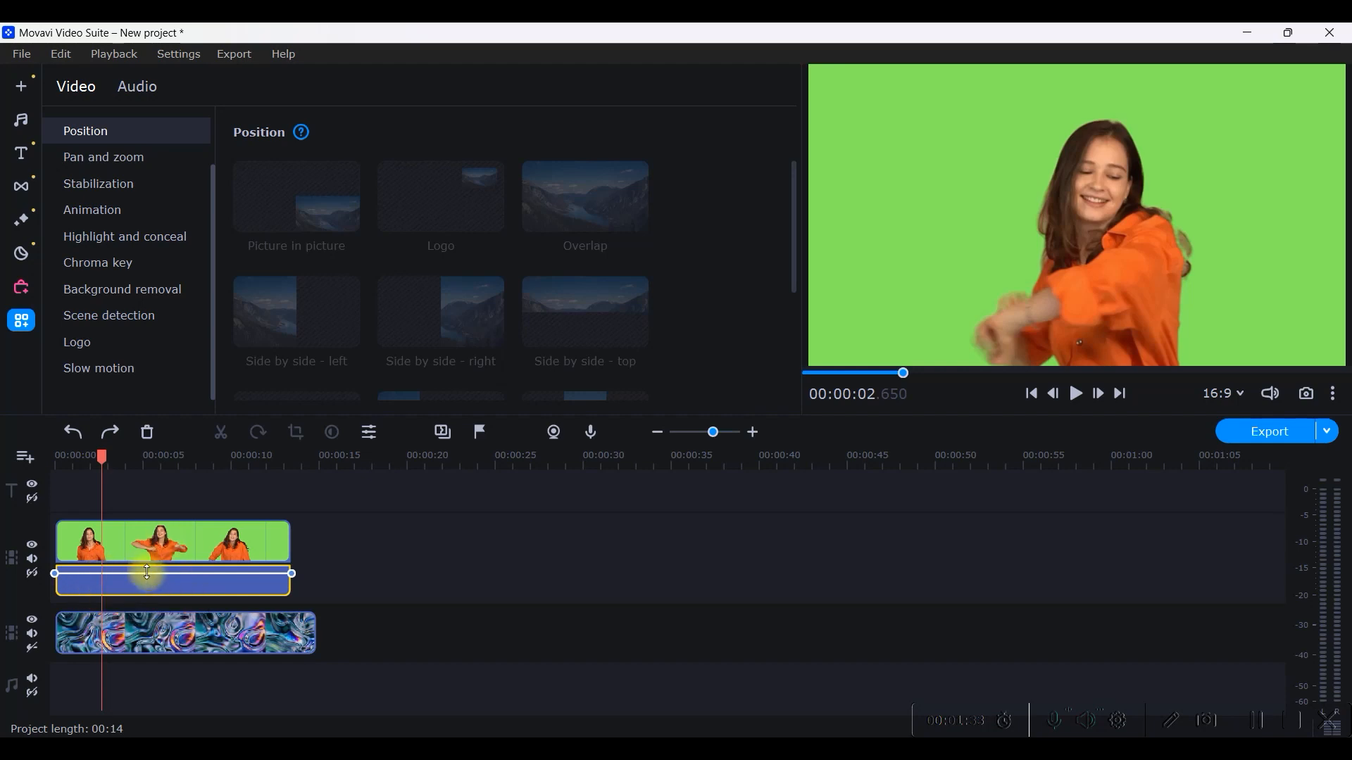
pyautogui.moveTo(132, 596)
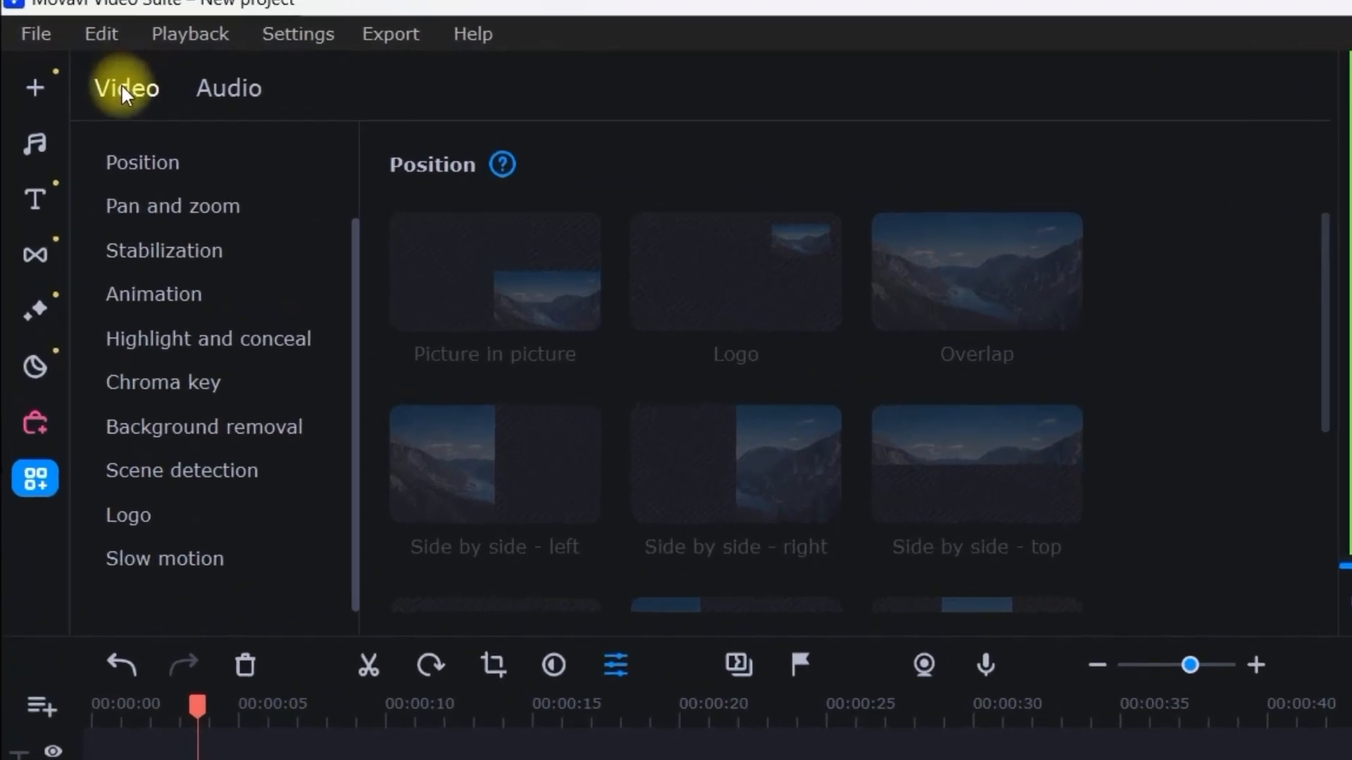
# - Apply Chroma key to BG Removal 2, sampling the green backdrop as transparent
pyautogui.click(228, 87)
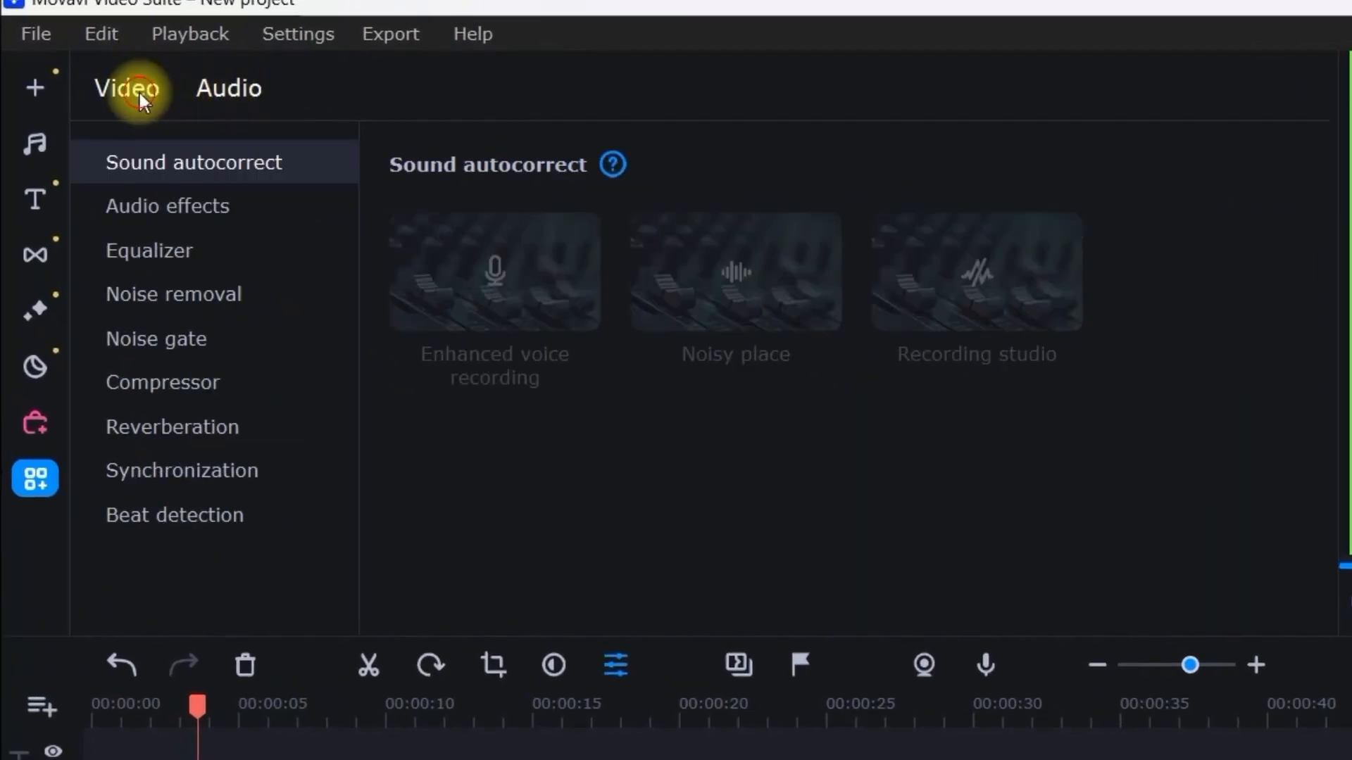
pyautogui.click(126, 88)
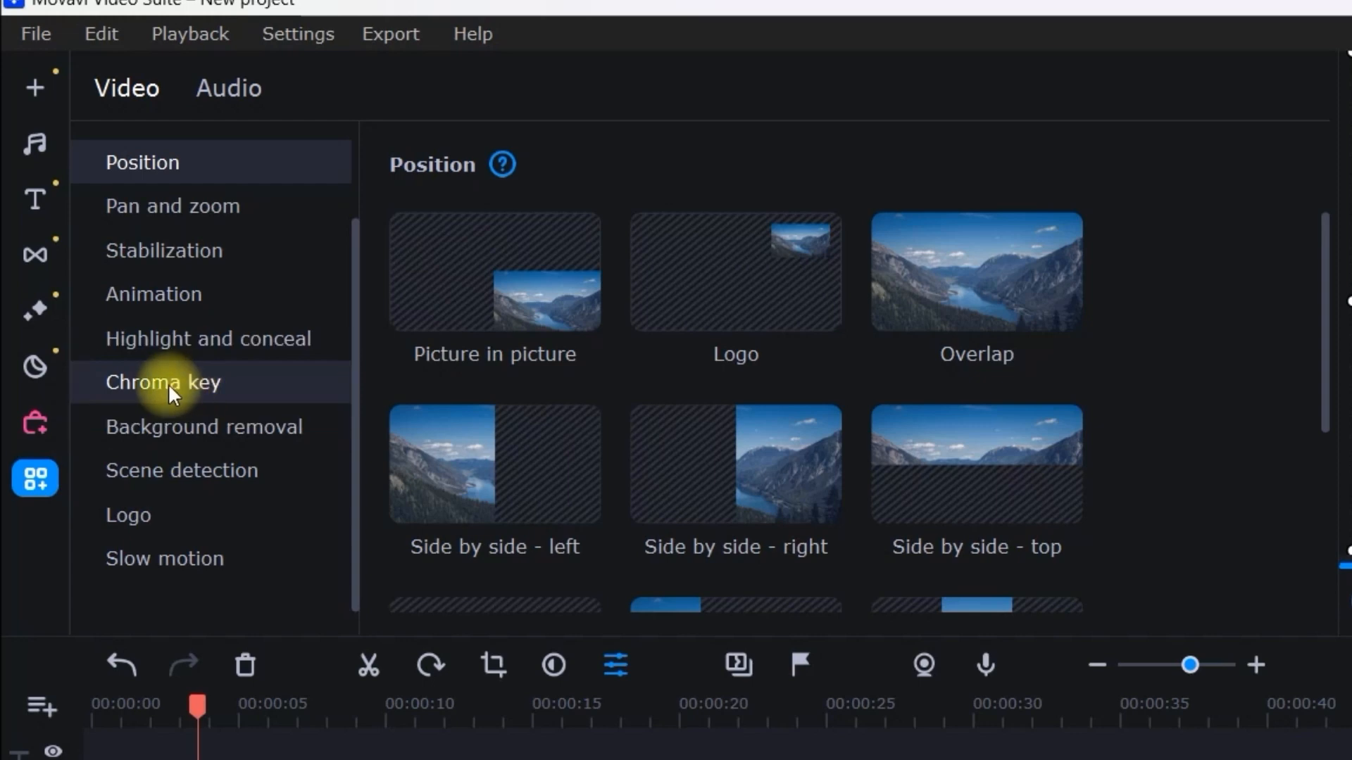
pyautogui.click(162, 382)
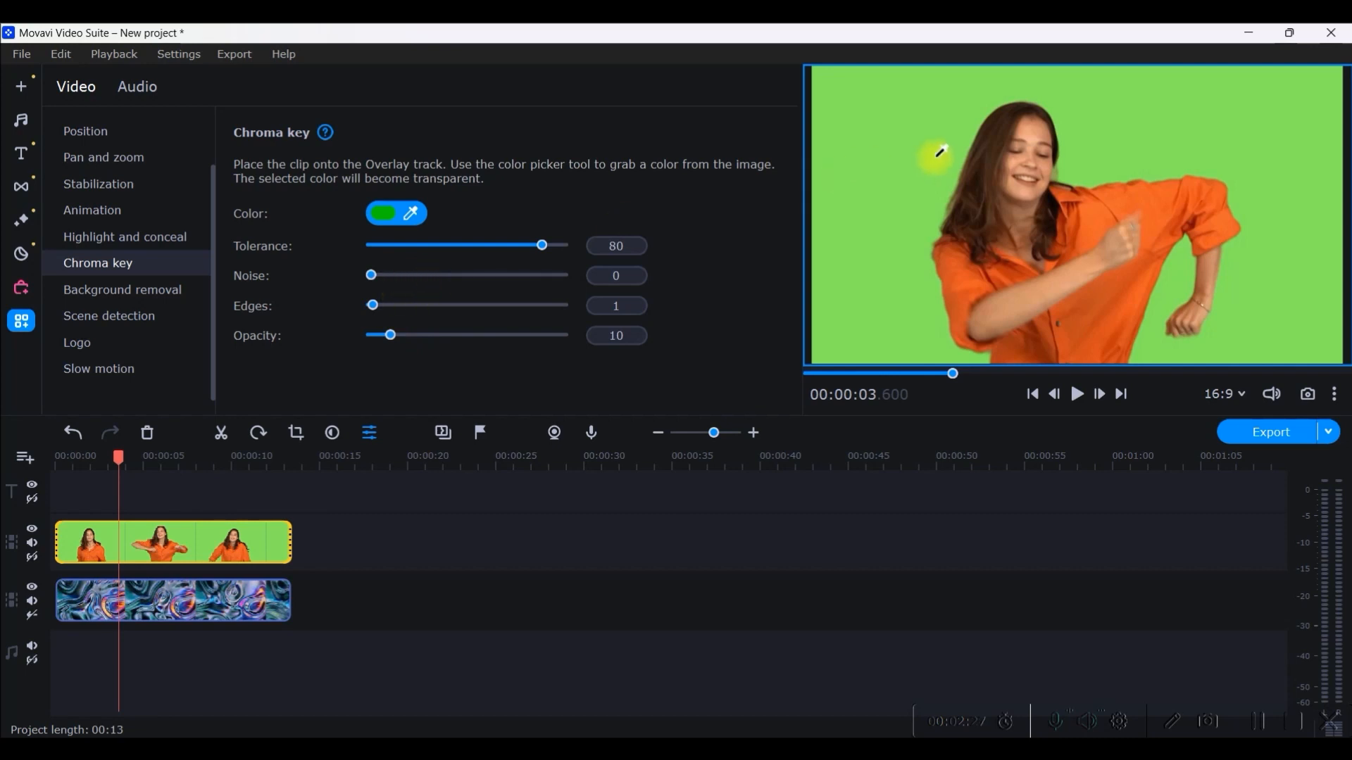
pyautogui.click(382, 212)
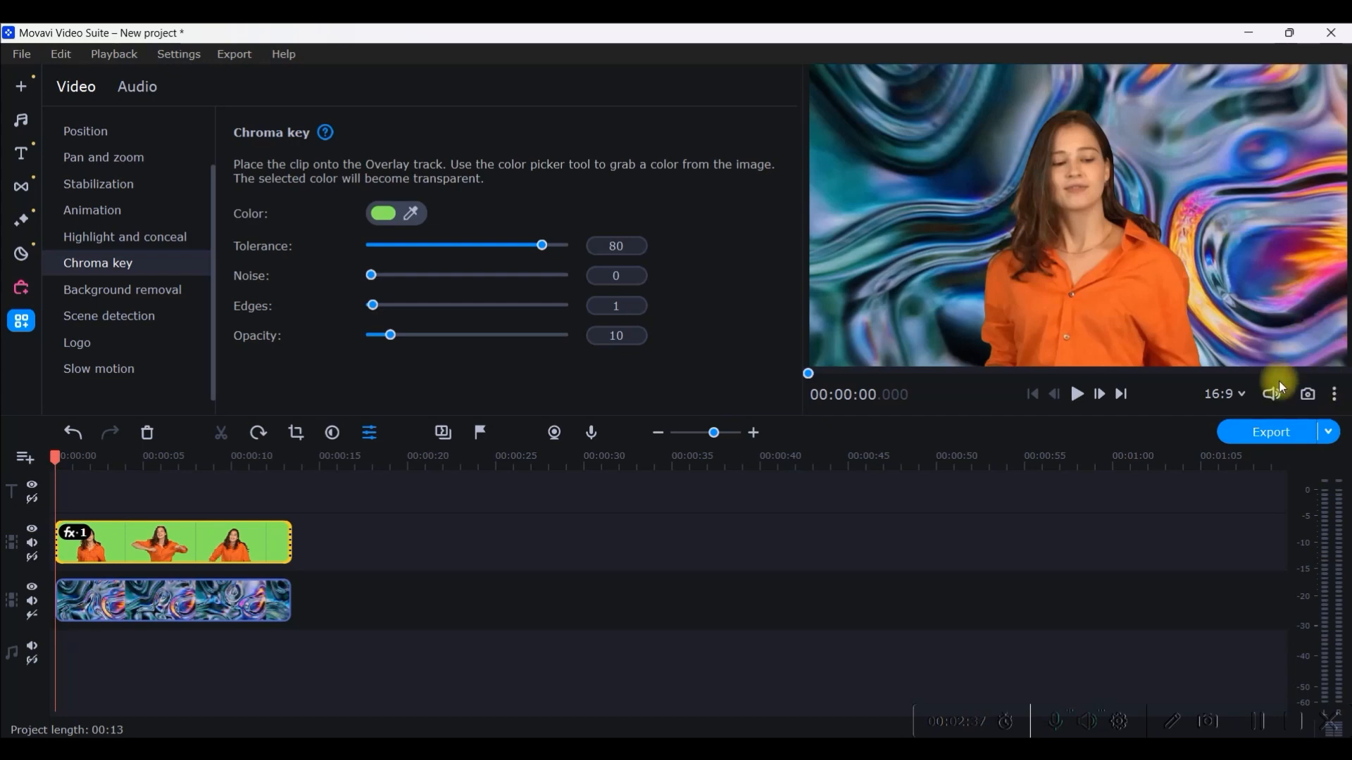
# - Enlarge the preview player and play the woman over Chromatic dreams
pyautogui.click(1333, 395)
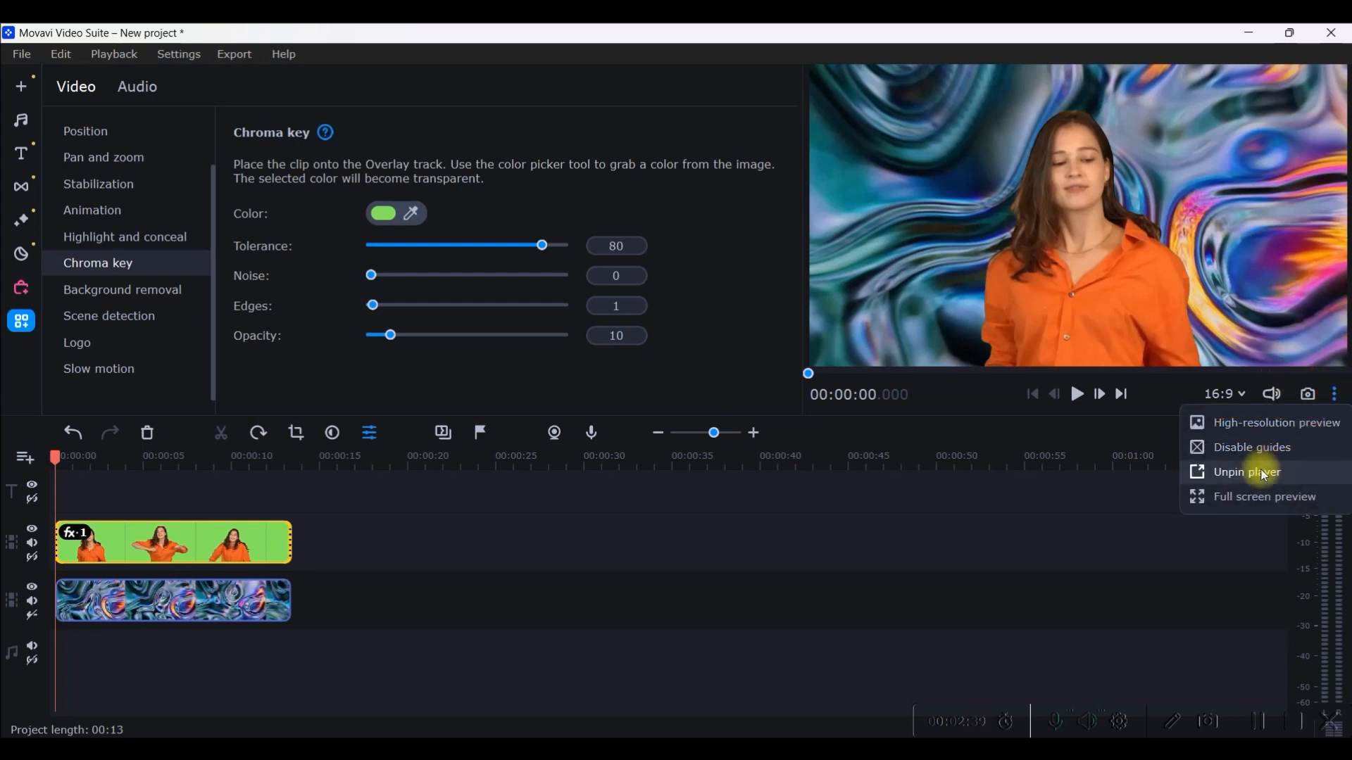
pyautogui.click(1245, 472)
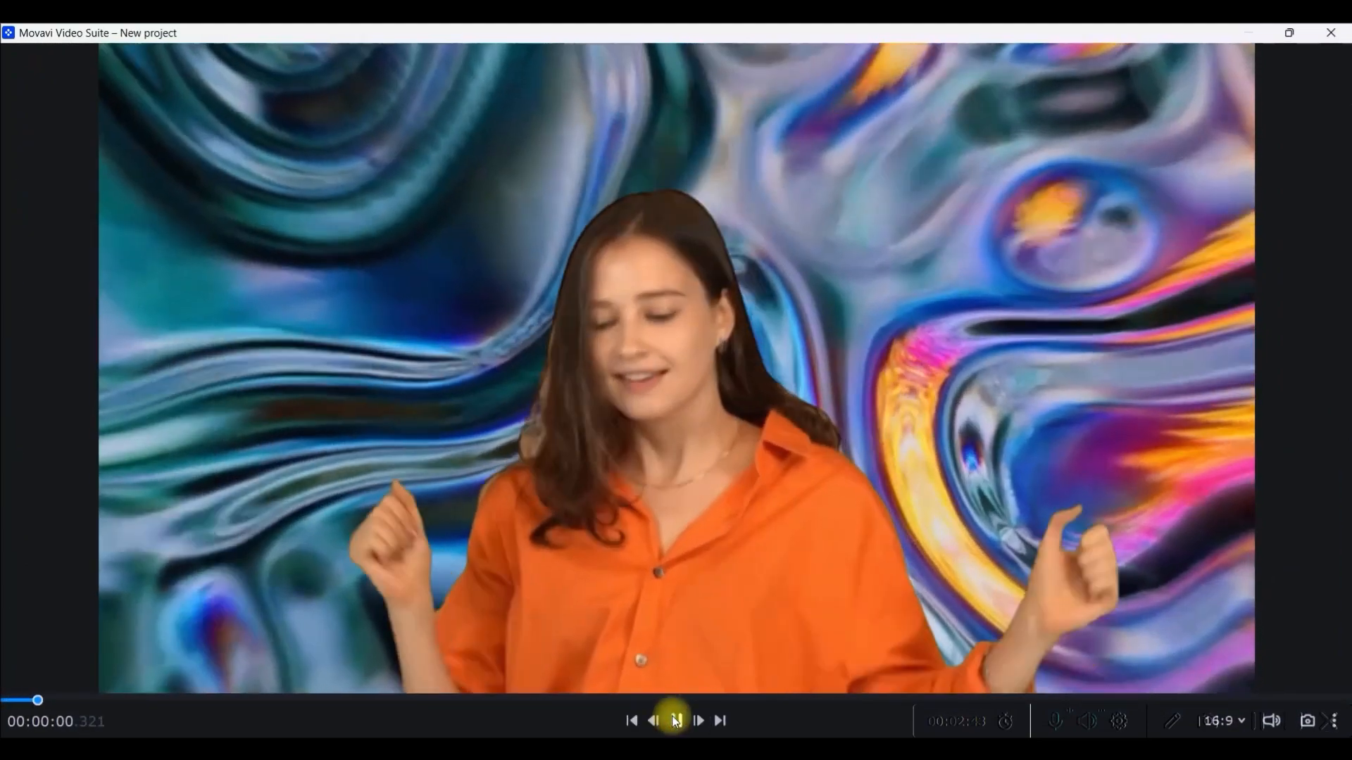
pyautogui.click(676, 721)
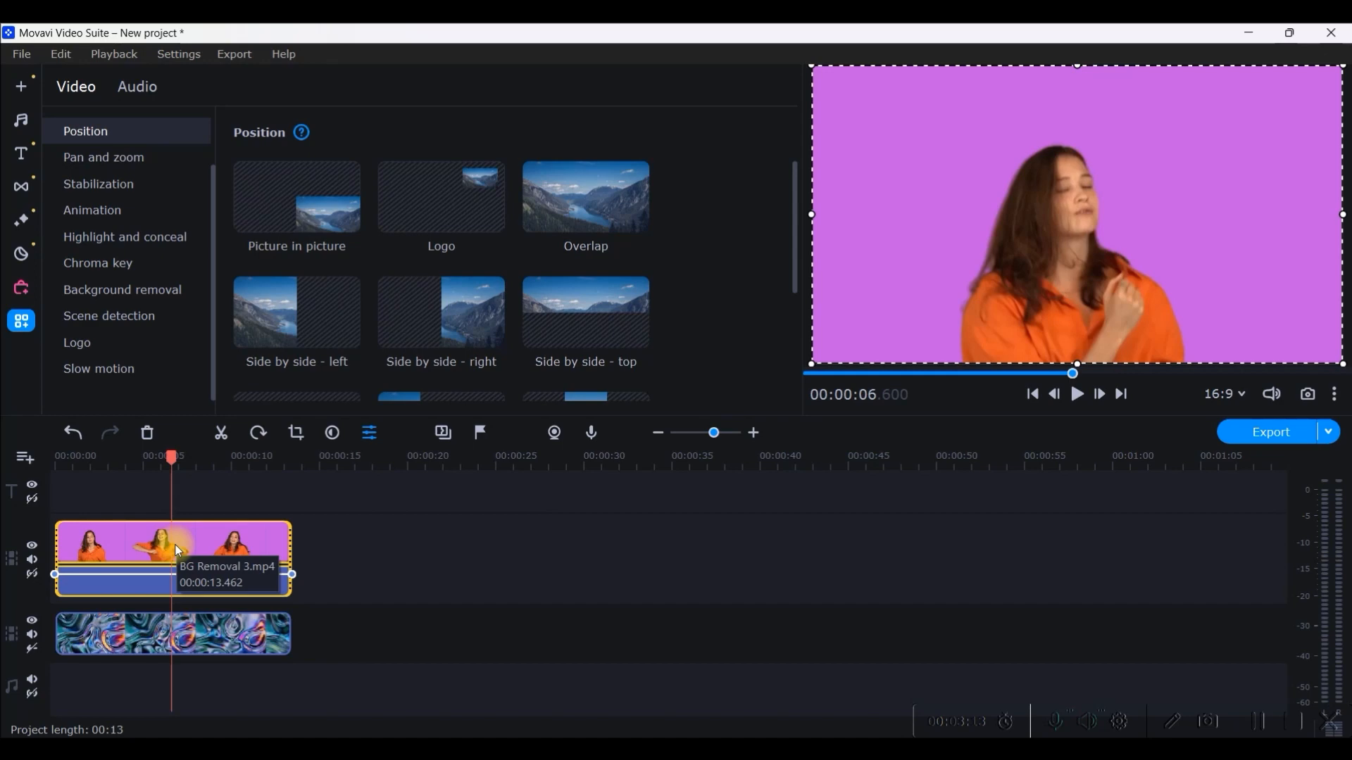
pyautogui.moveTo(1013, 184)
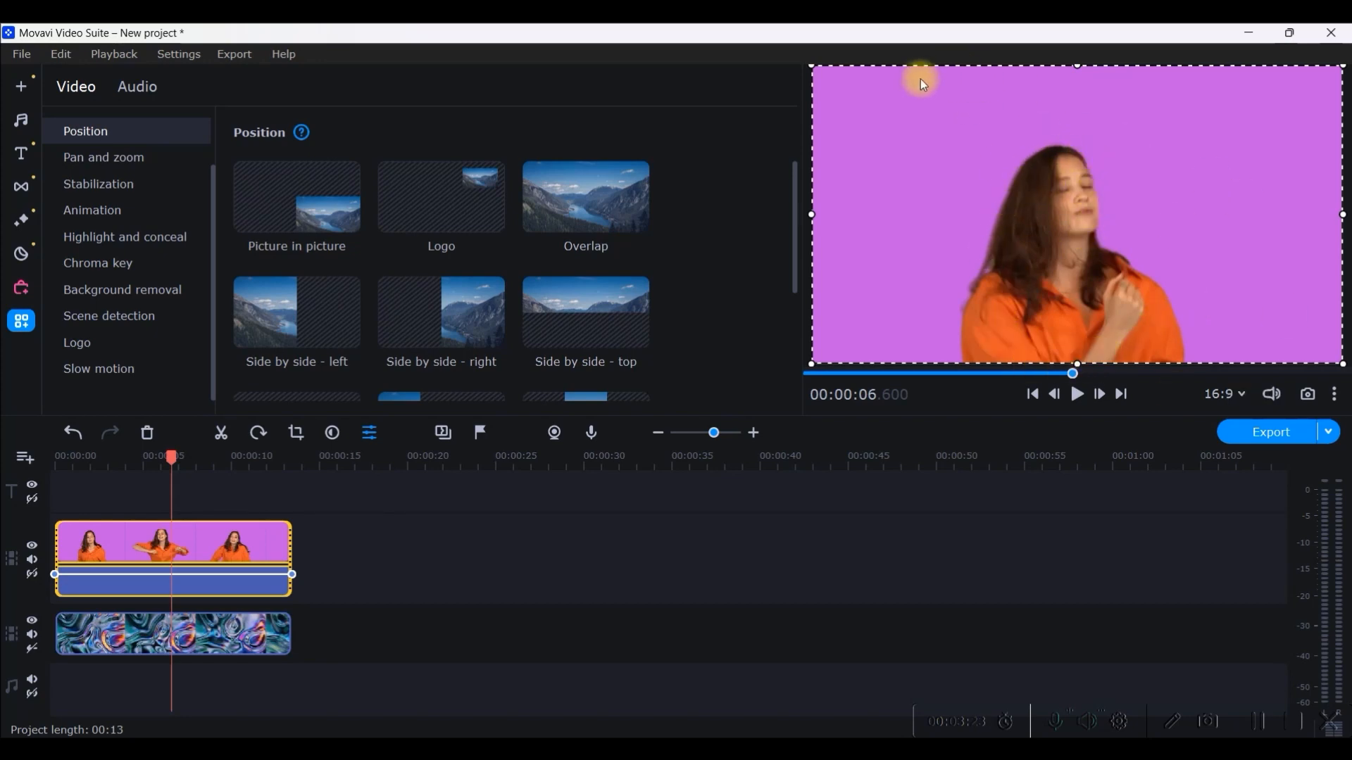
pyautogui.moveTo(164, 539)
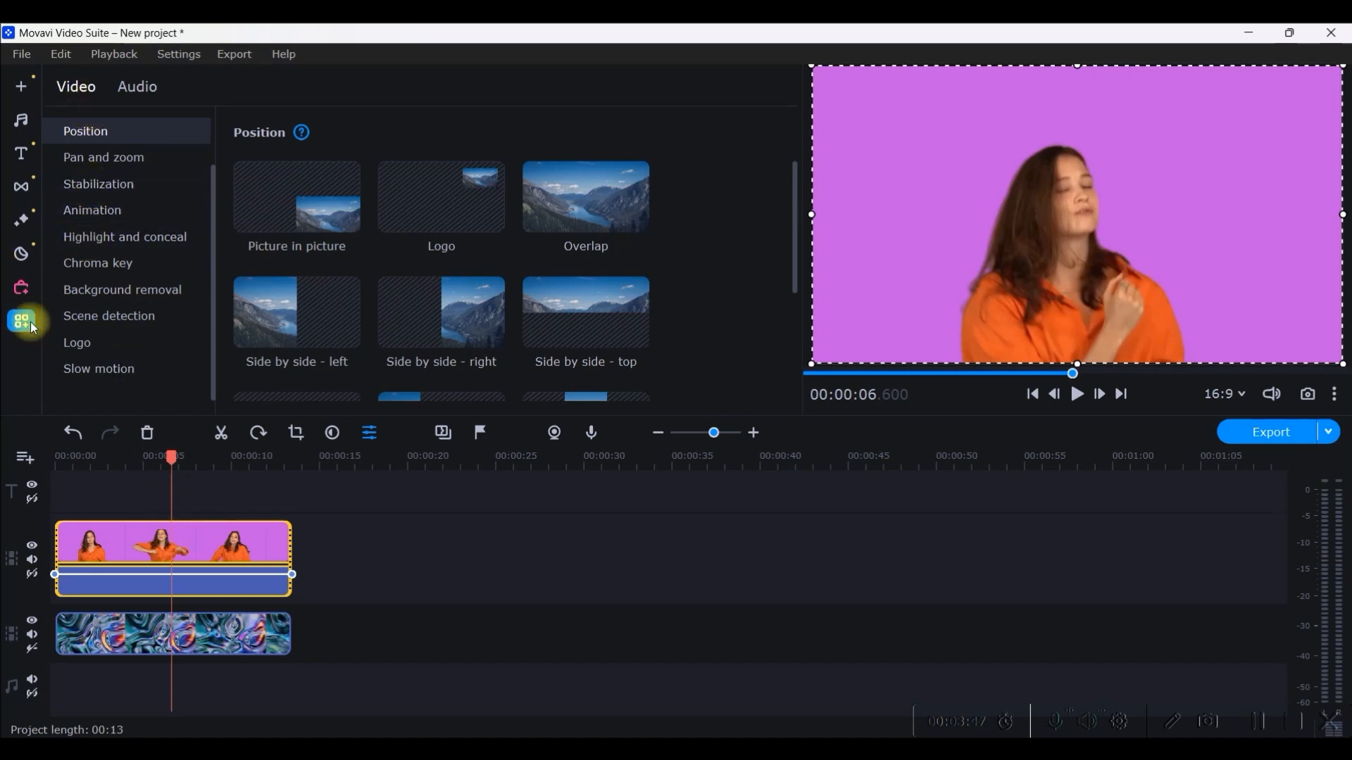
# - Key out BG Removal 3's coloured backdrop with Chroma key, then play and pause the preview
pyautogui.click(97, 263)
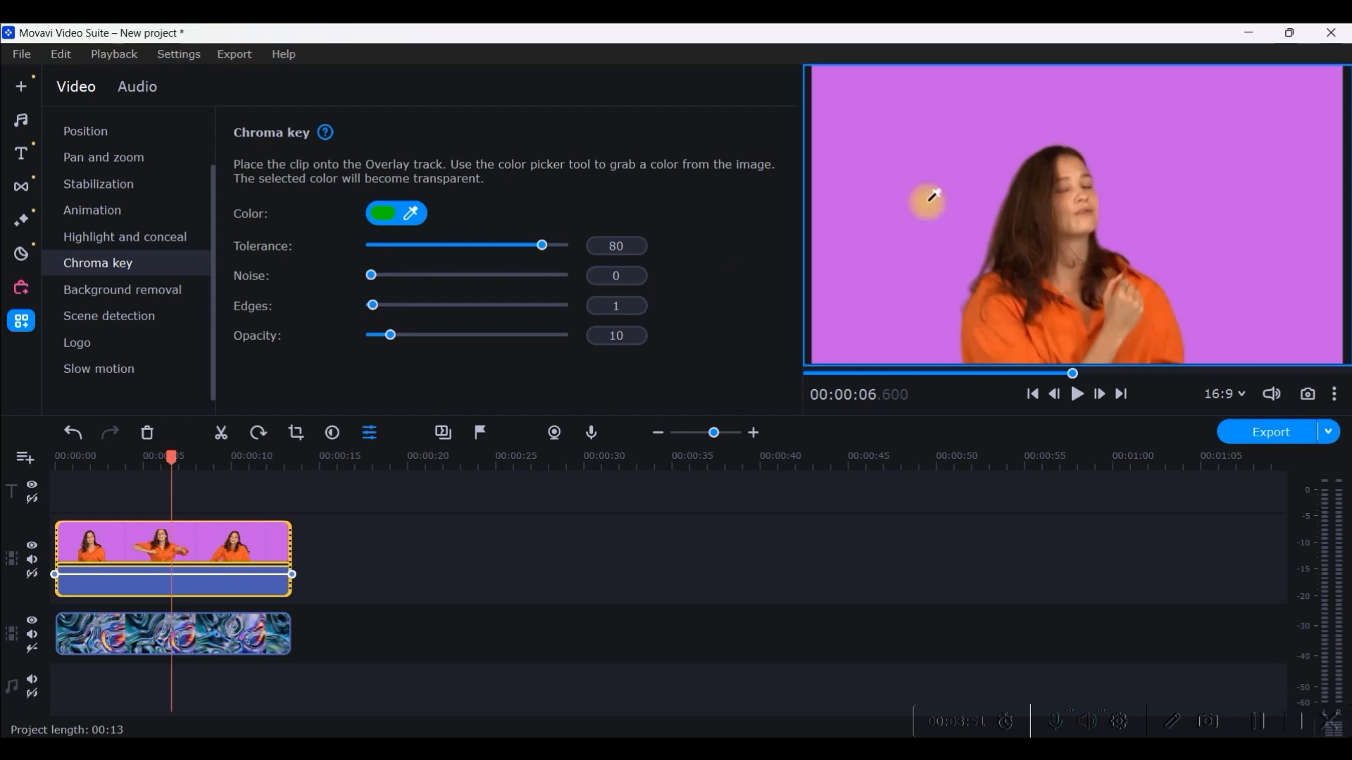
pyautogui.click(383, 212)
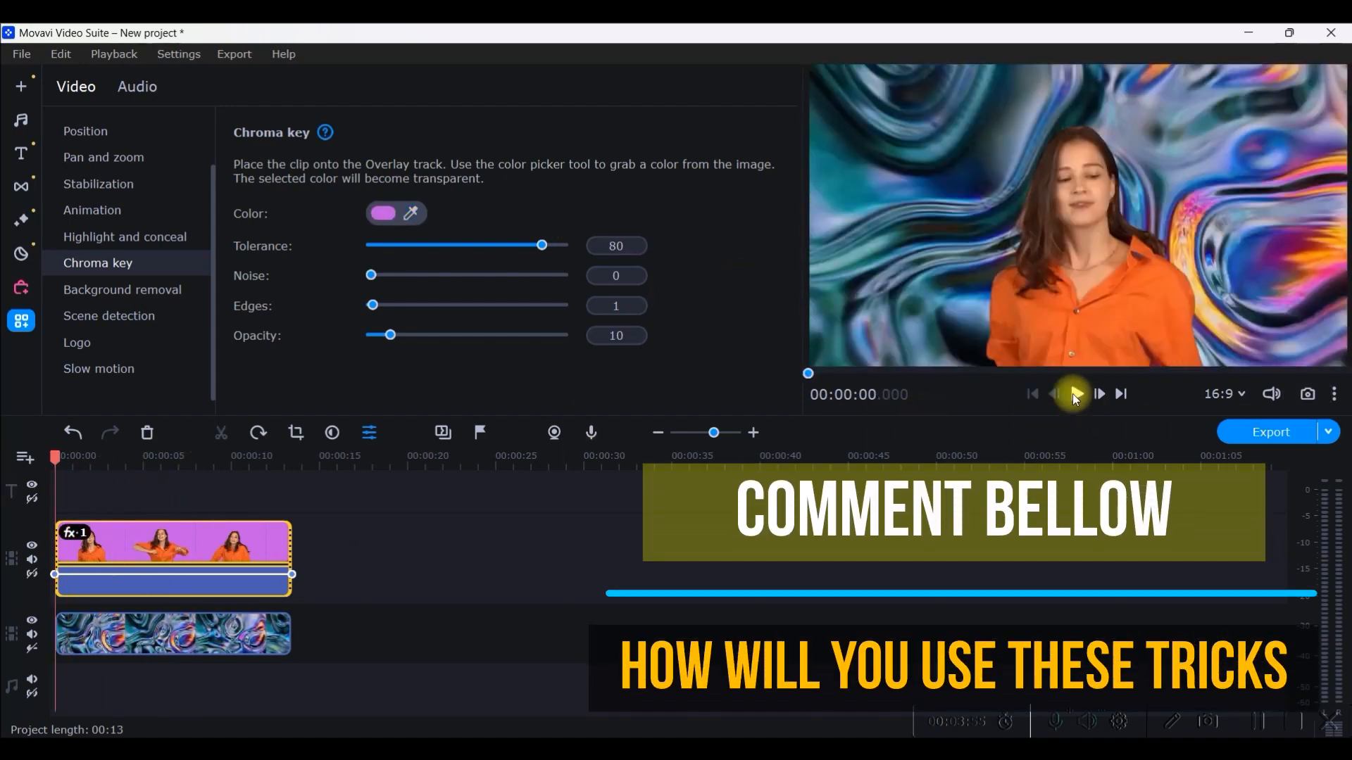
pyautogui.click(1075, 395)
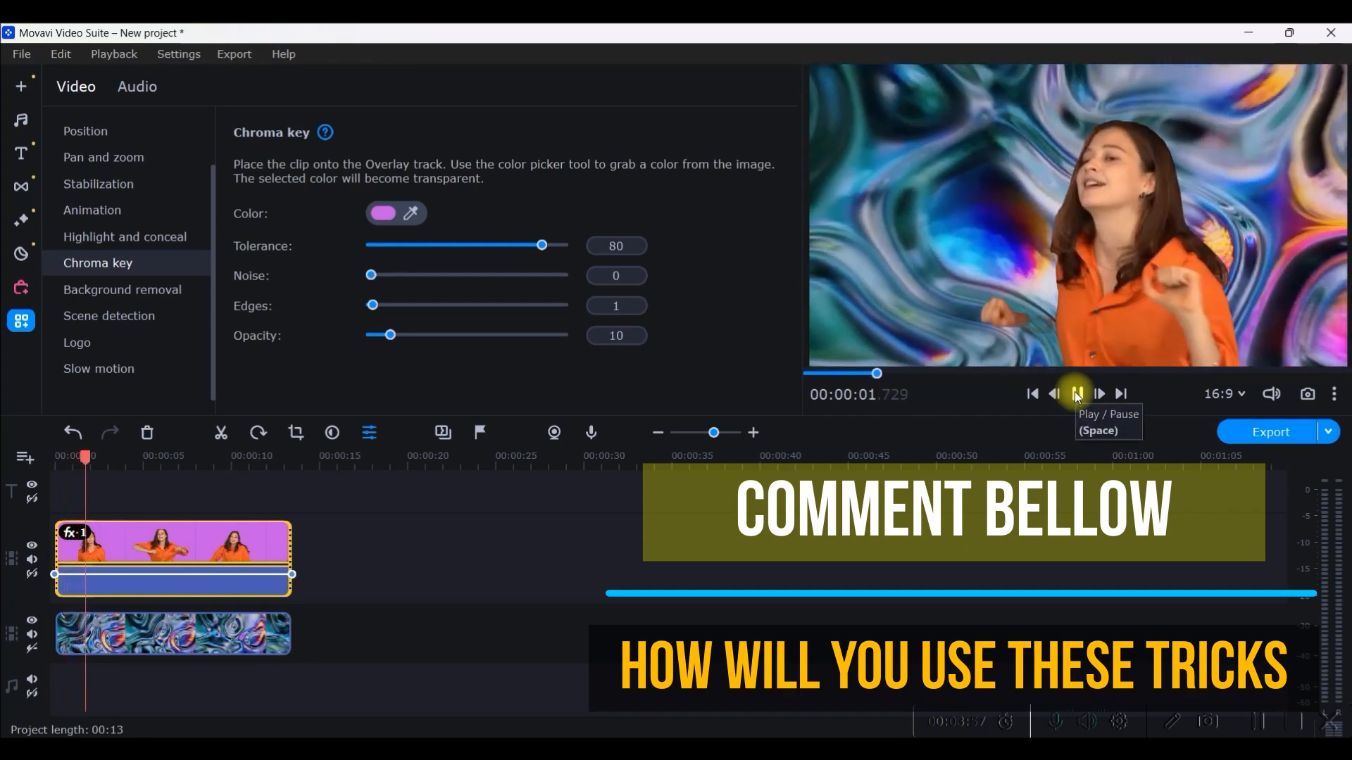
pyautogui.click(1075, 395)
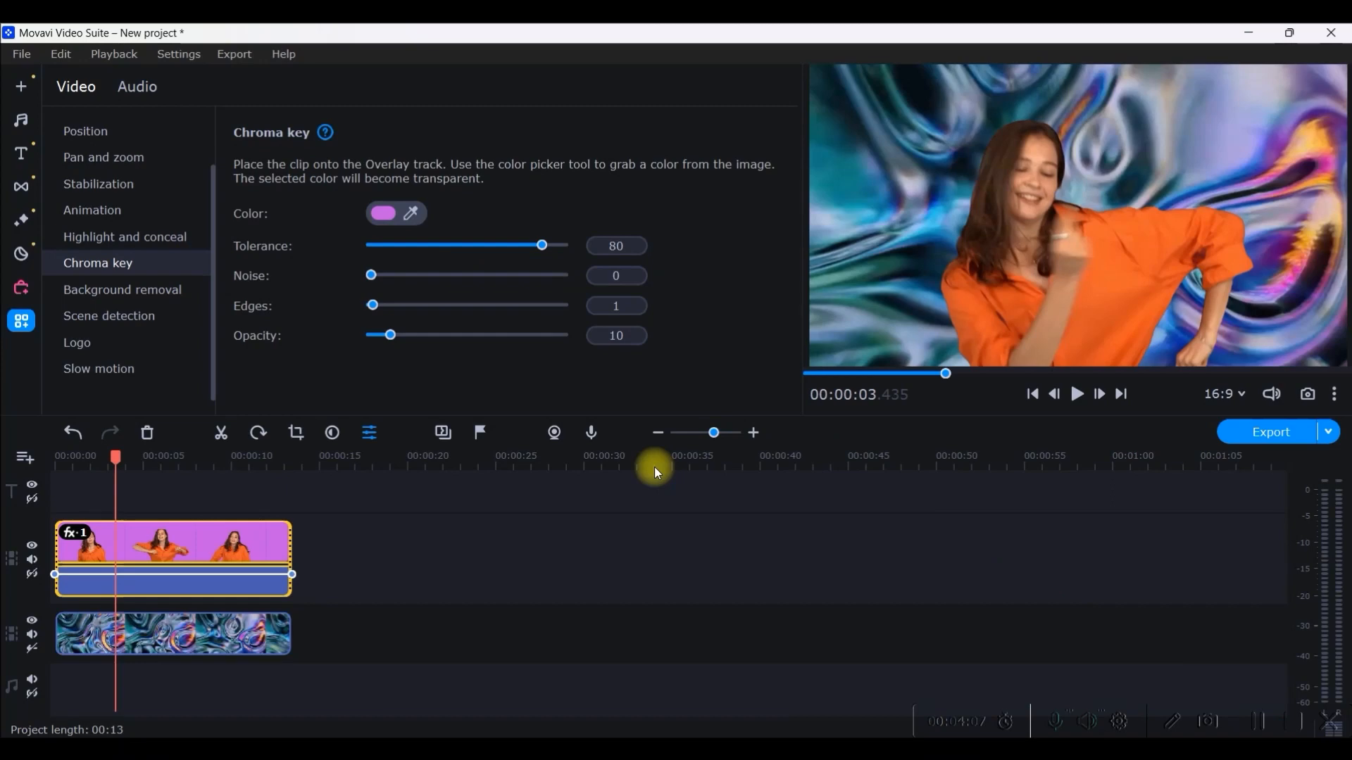
# - Browse the built-in Backgrounds and Sample videos collections for the falling Money clip
pyautogui.click(21, 85)
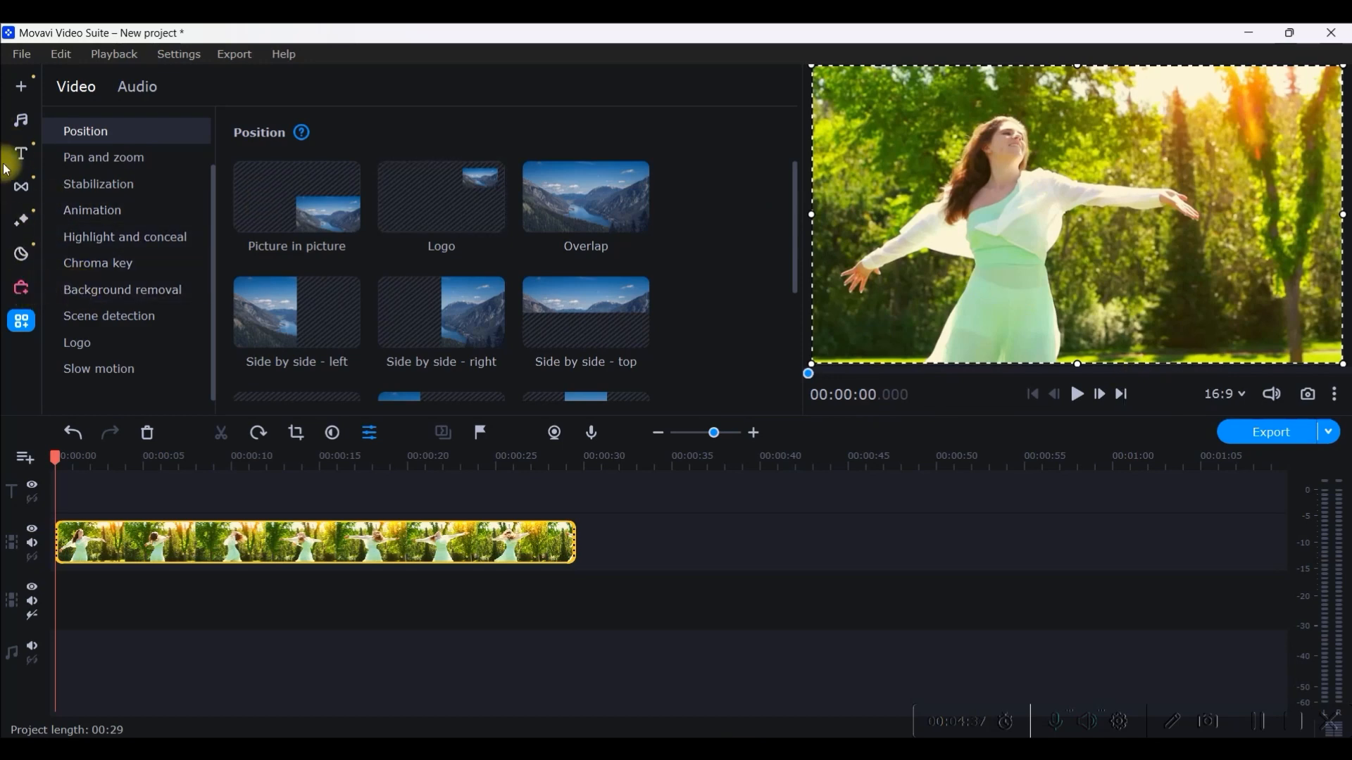
pyautogui.click(20, 86)
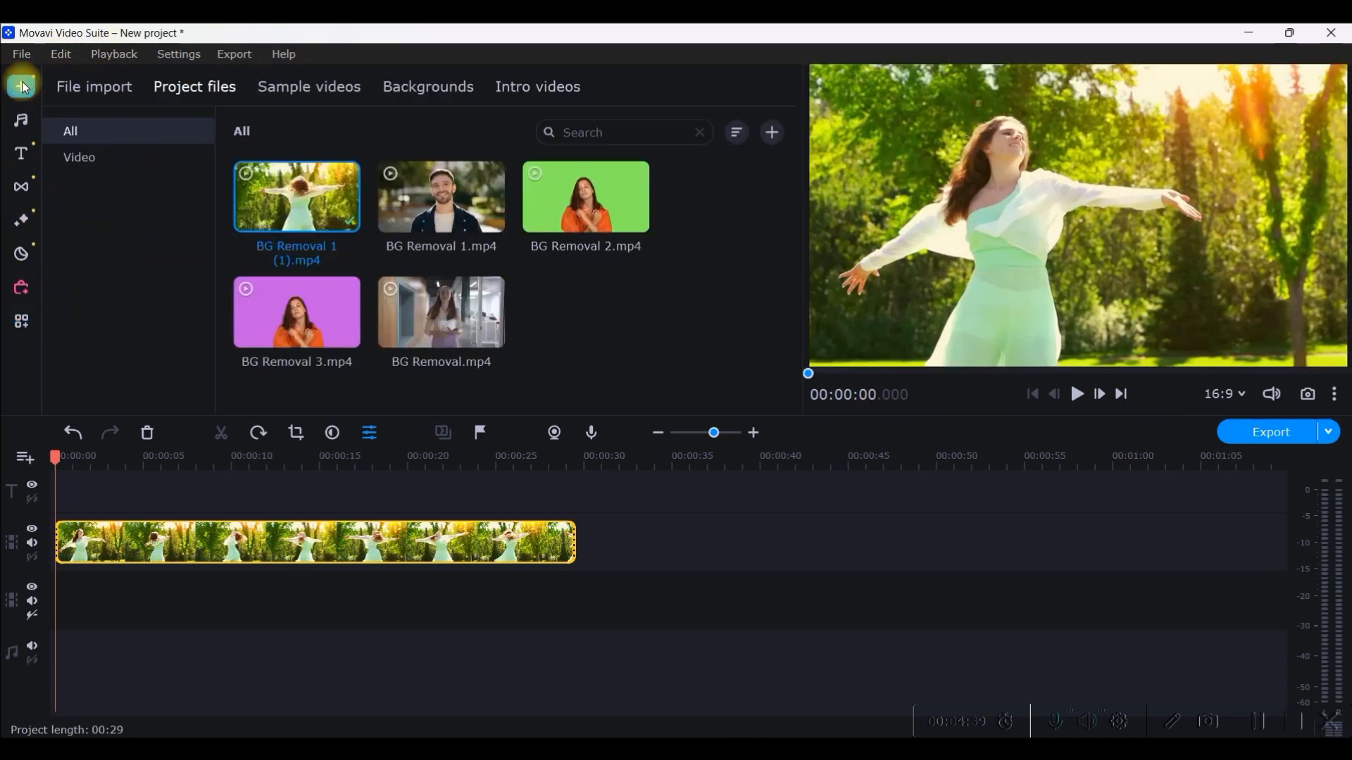
pyautogui.click(427, 86)
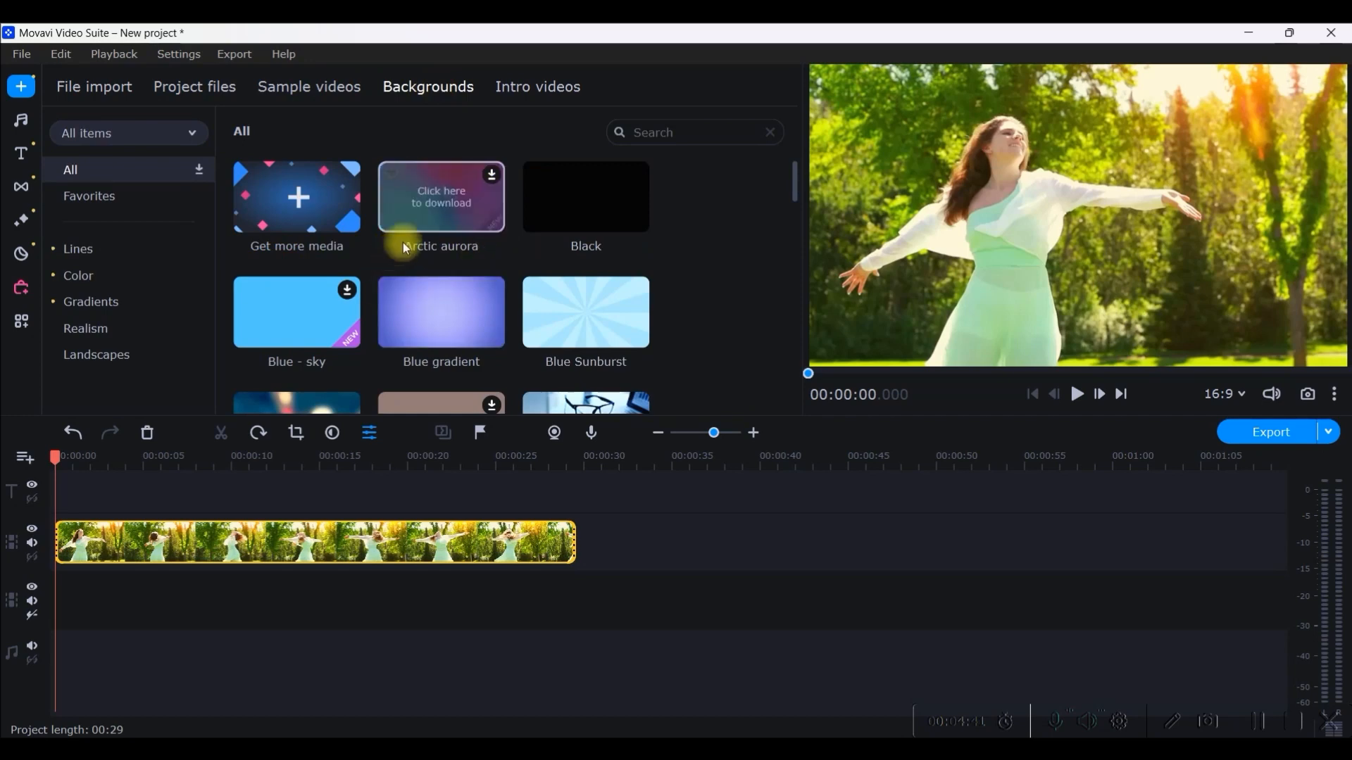
pyautogui.click(308, 86)
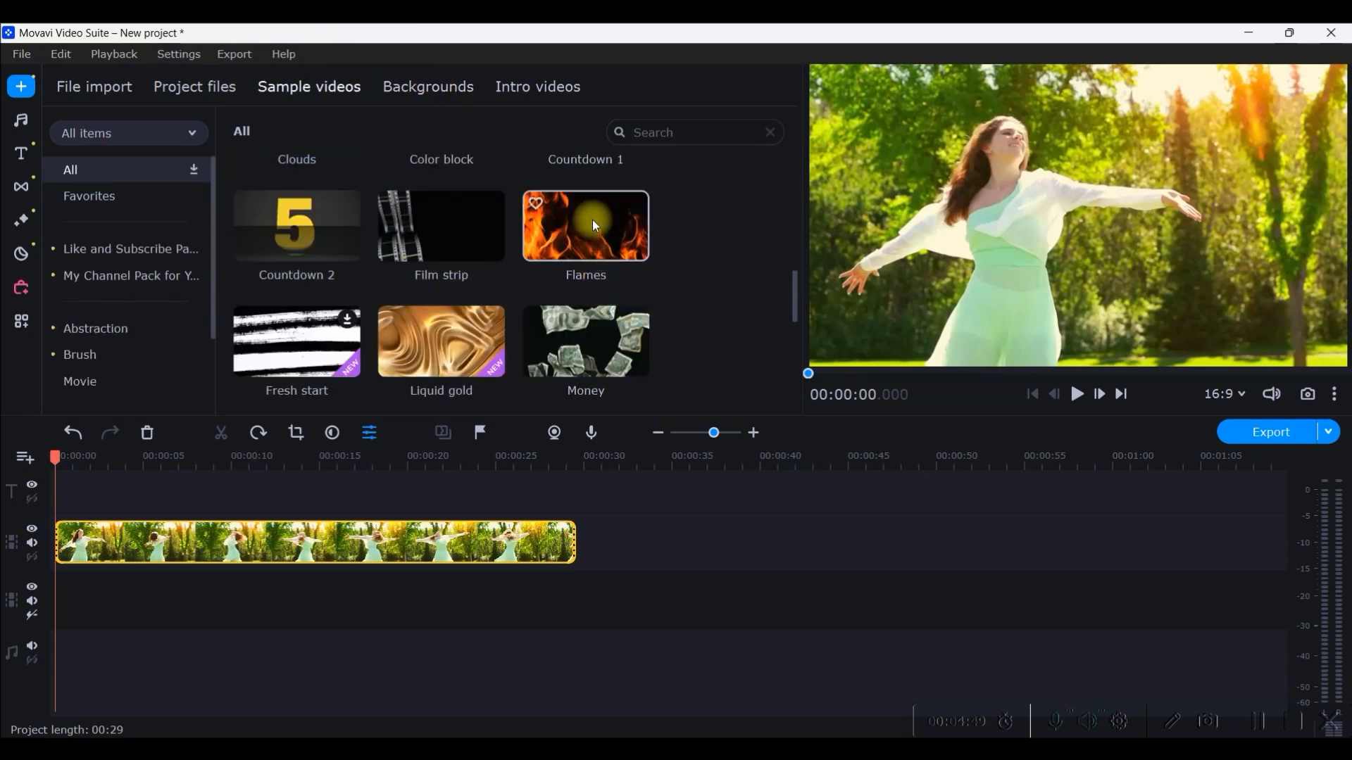
pyautogui.click(585, 226)
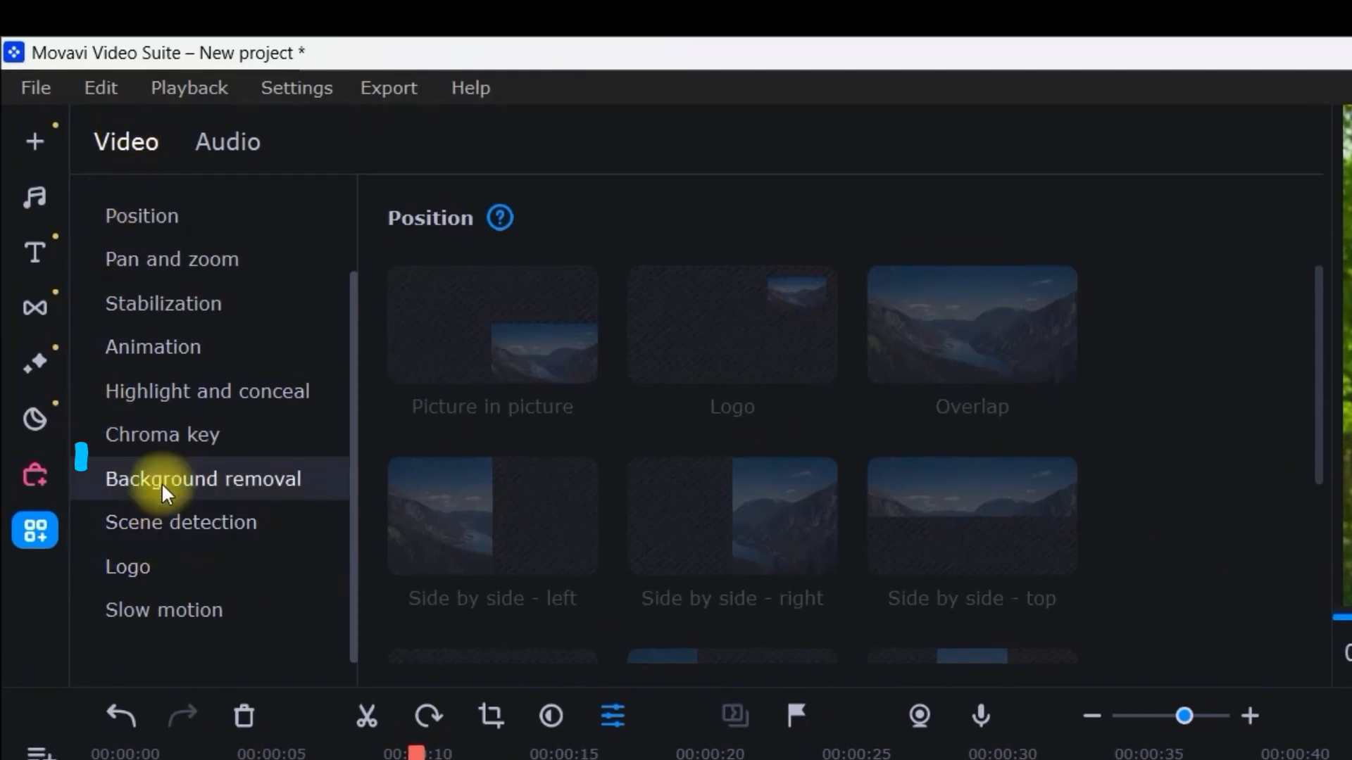
# - Start Precise-mode AI background removal on the forest clip
pyautogui.click(202, 479)
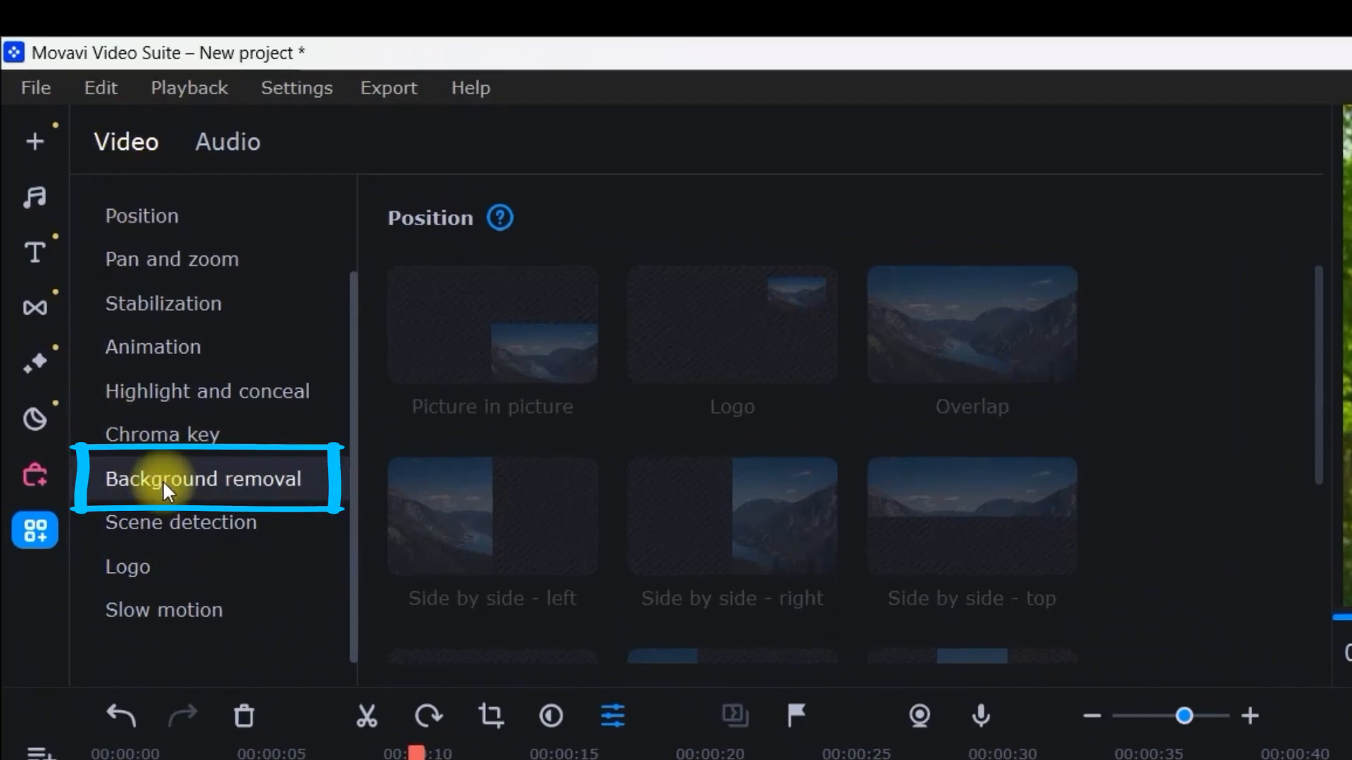
pyautogui.moveTo(162, 434)
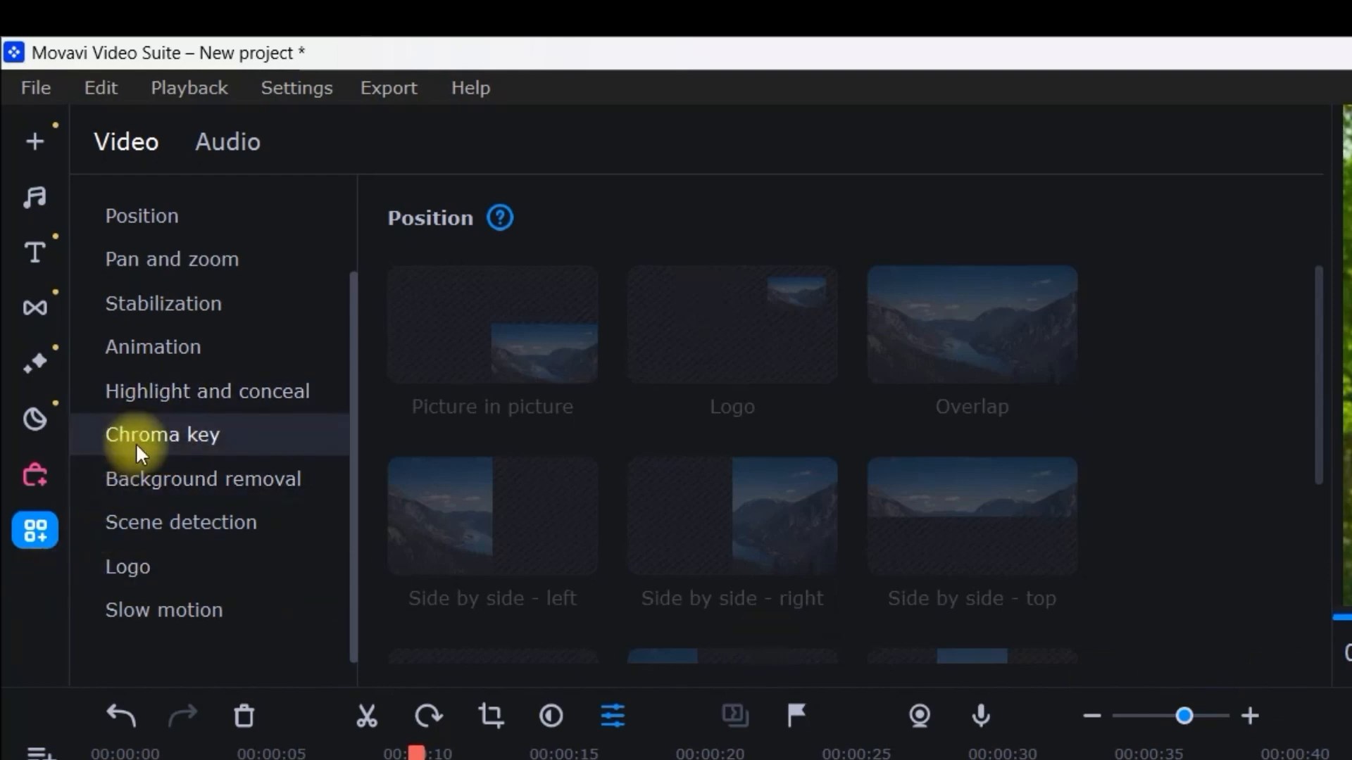
pyautogui.click(204, 478)
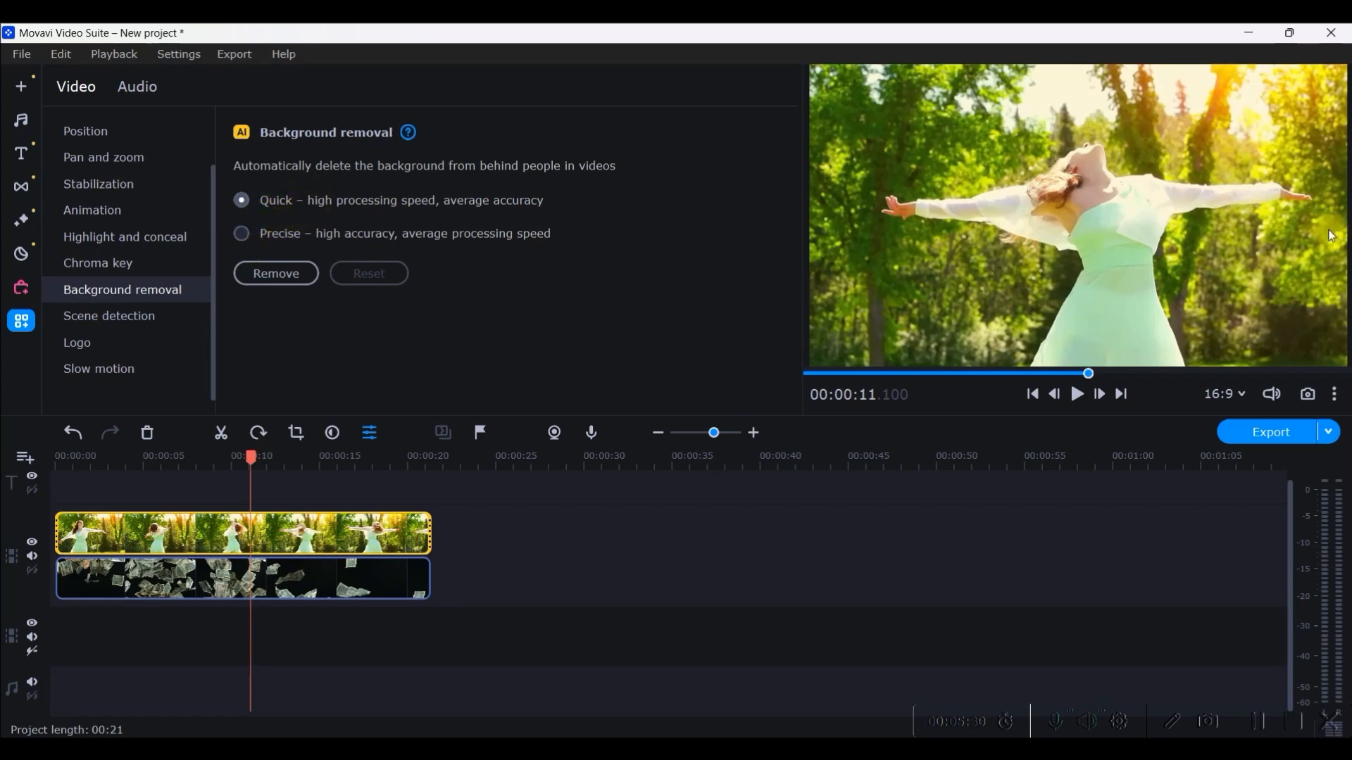
pyautogui.moveTo(541, 260)
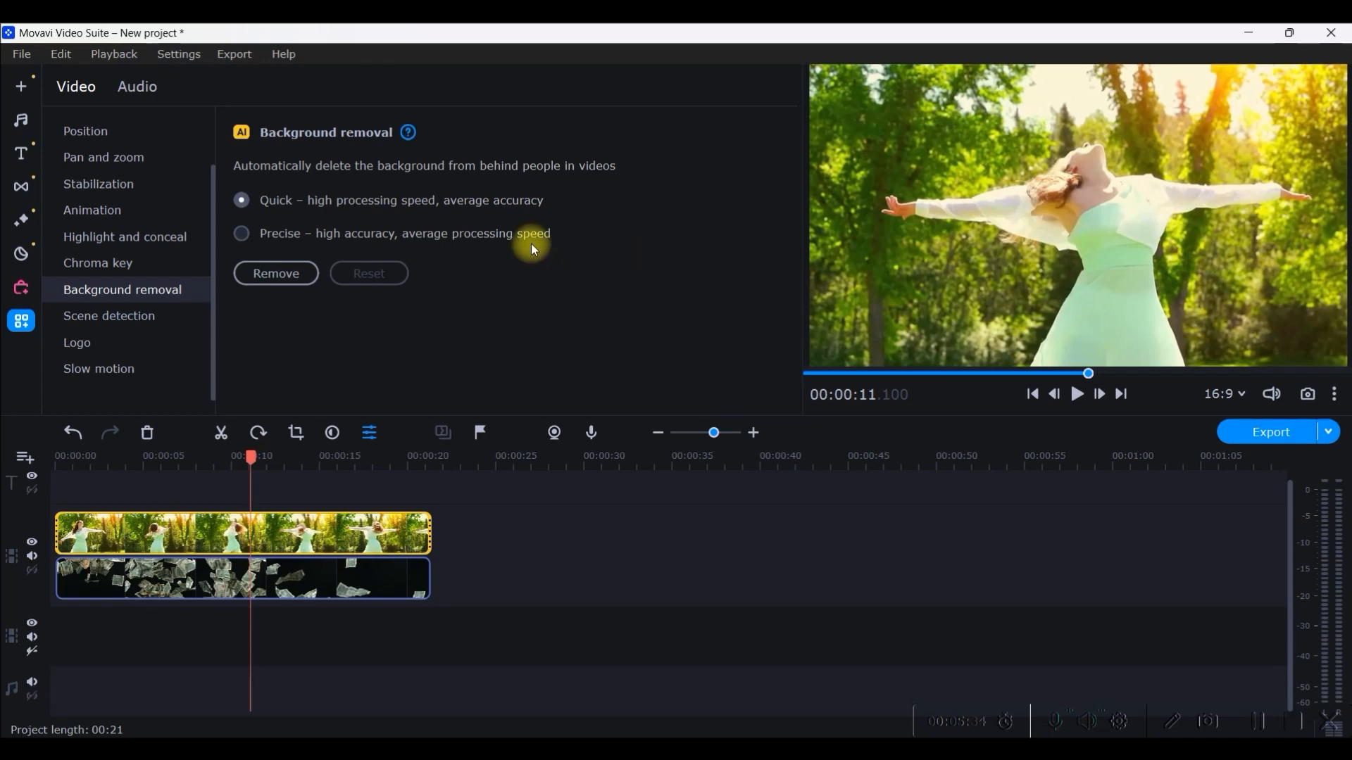
pyautogui.click(242, 234)
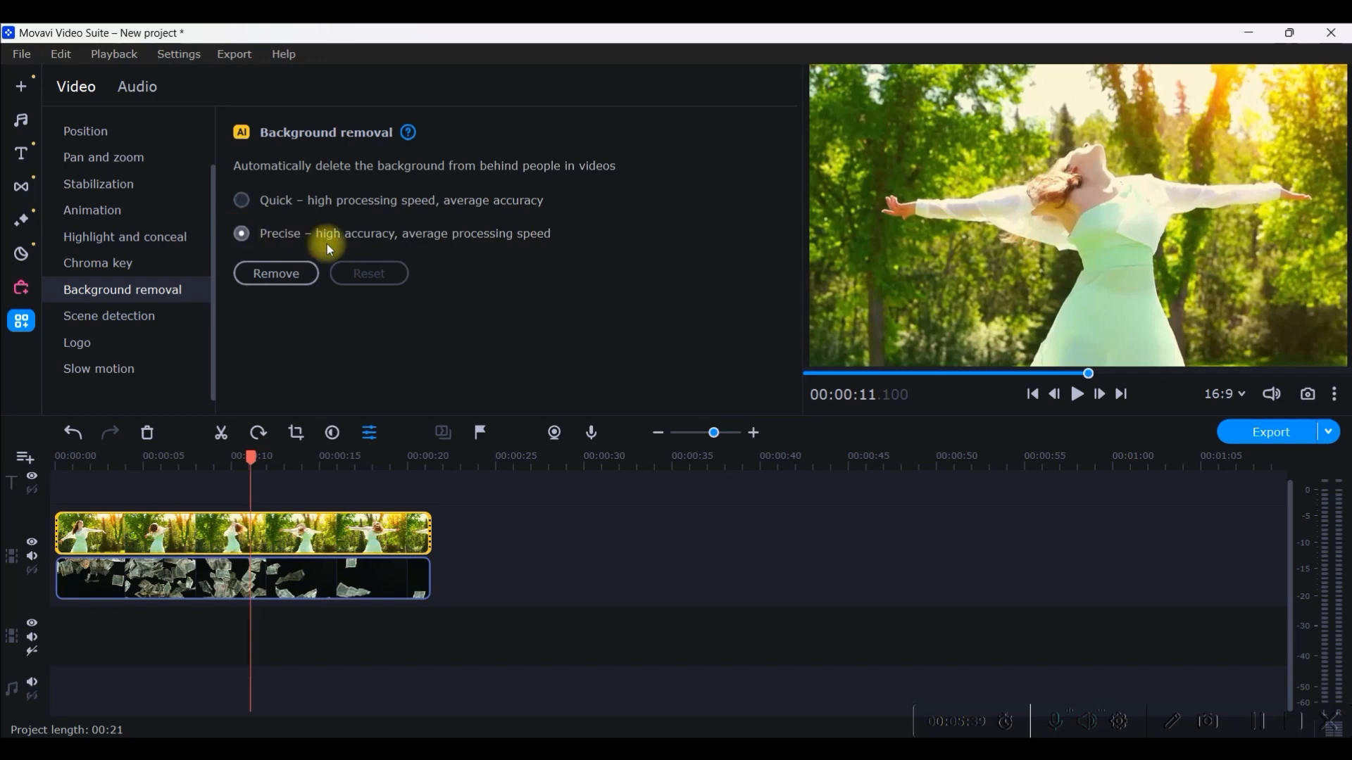
pyautogui.click(276, 273)
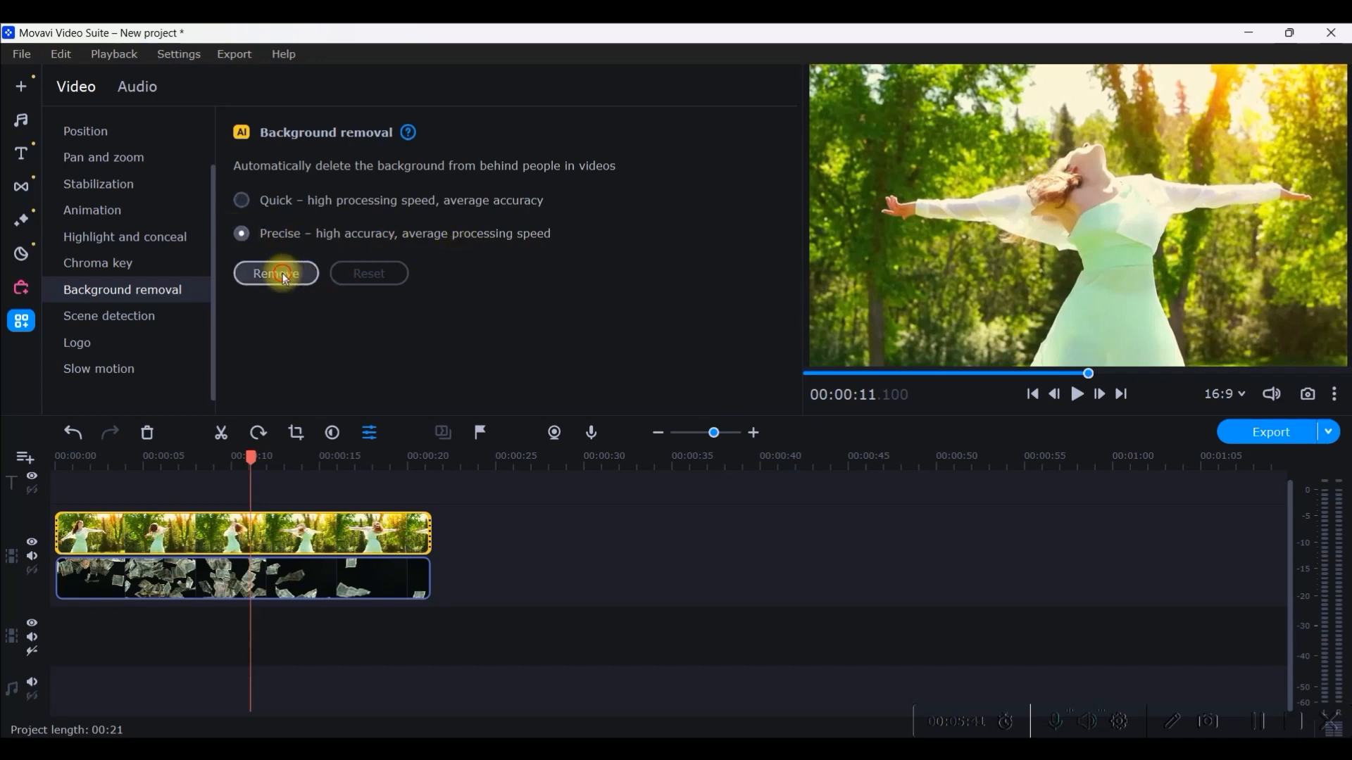
# - Finish the removal and play back the woman dancing over falling money
pyautogui.click(276, 273)
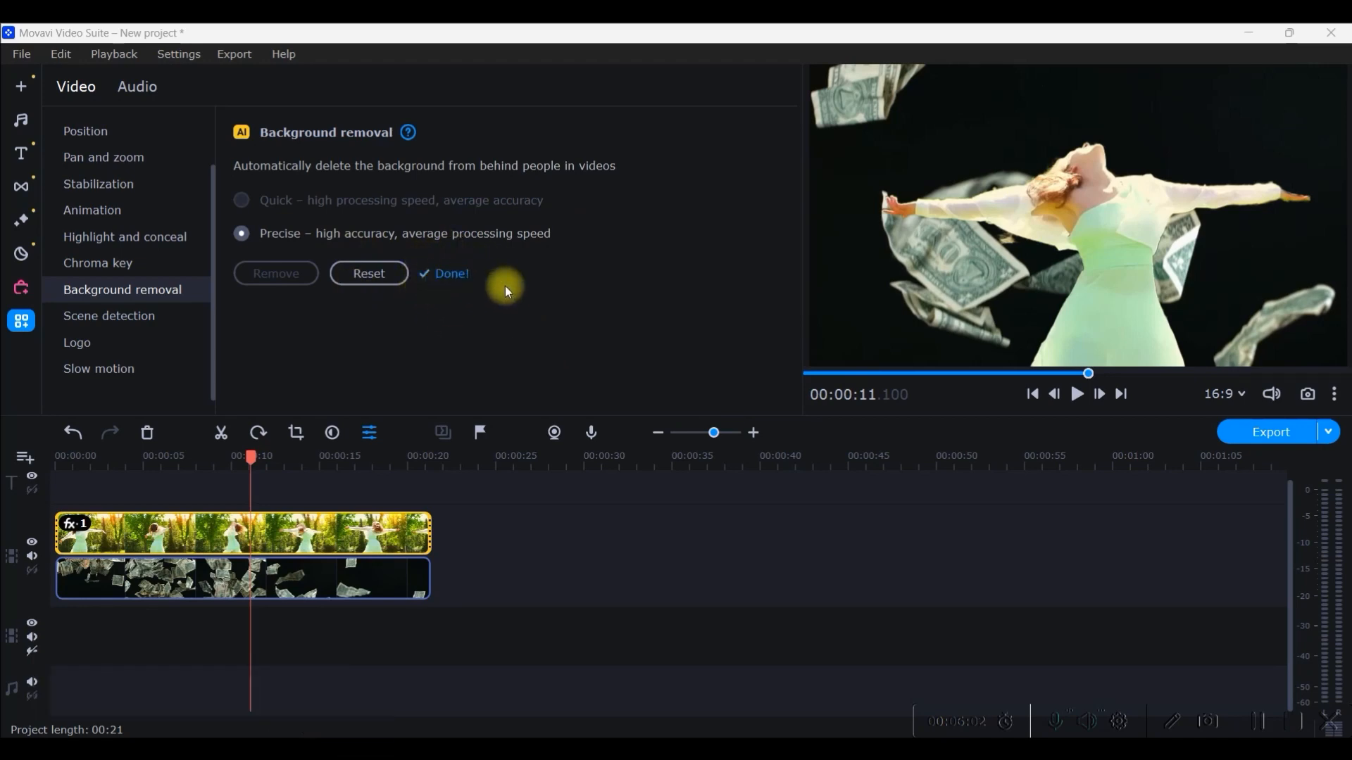
pyautogui.moveTo(424, 312)
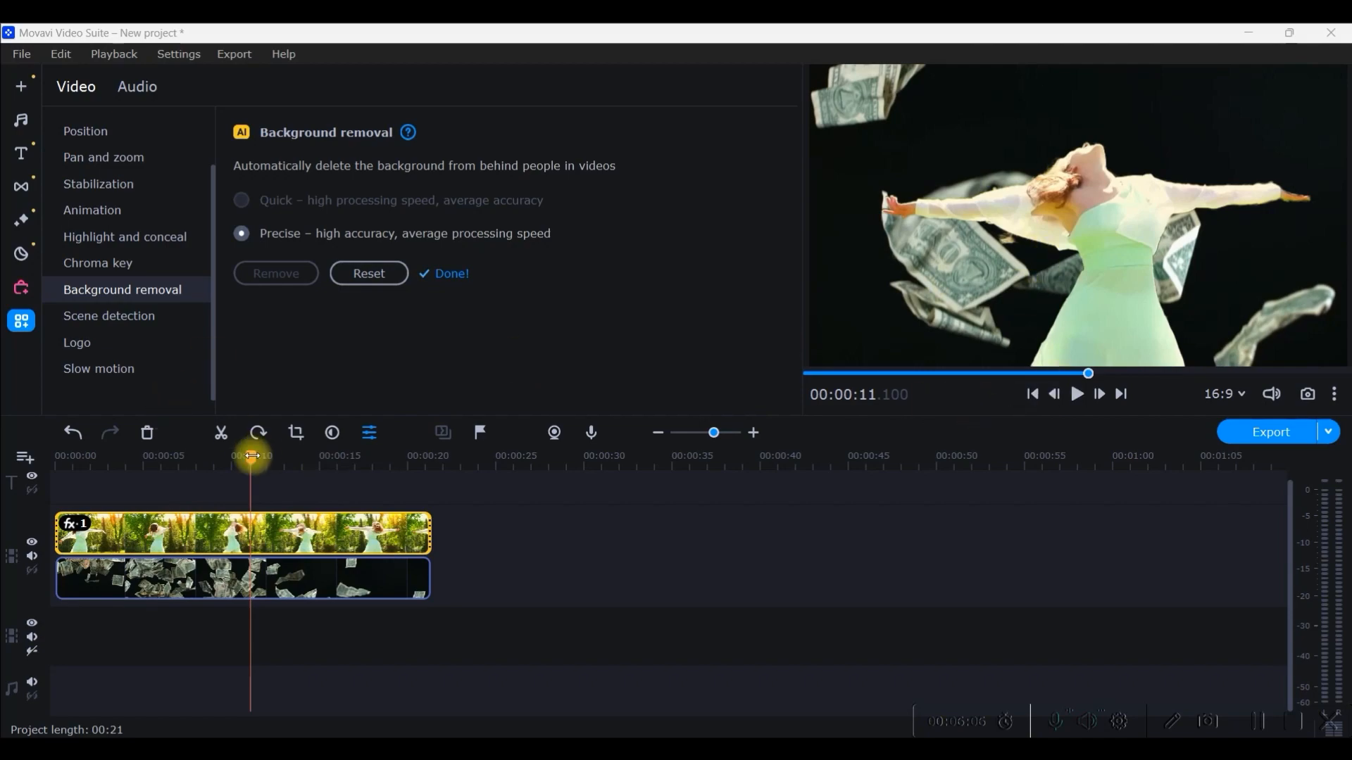
pyautogui.click(1075, 394)
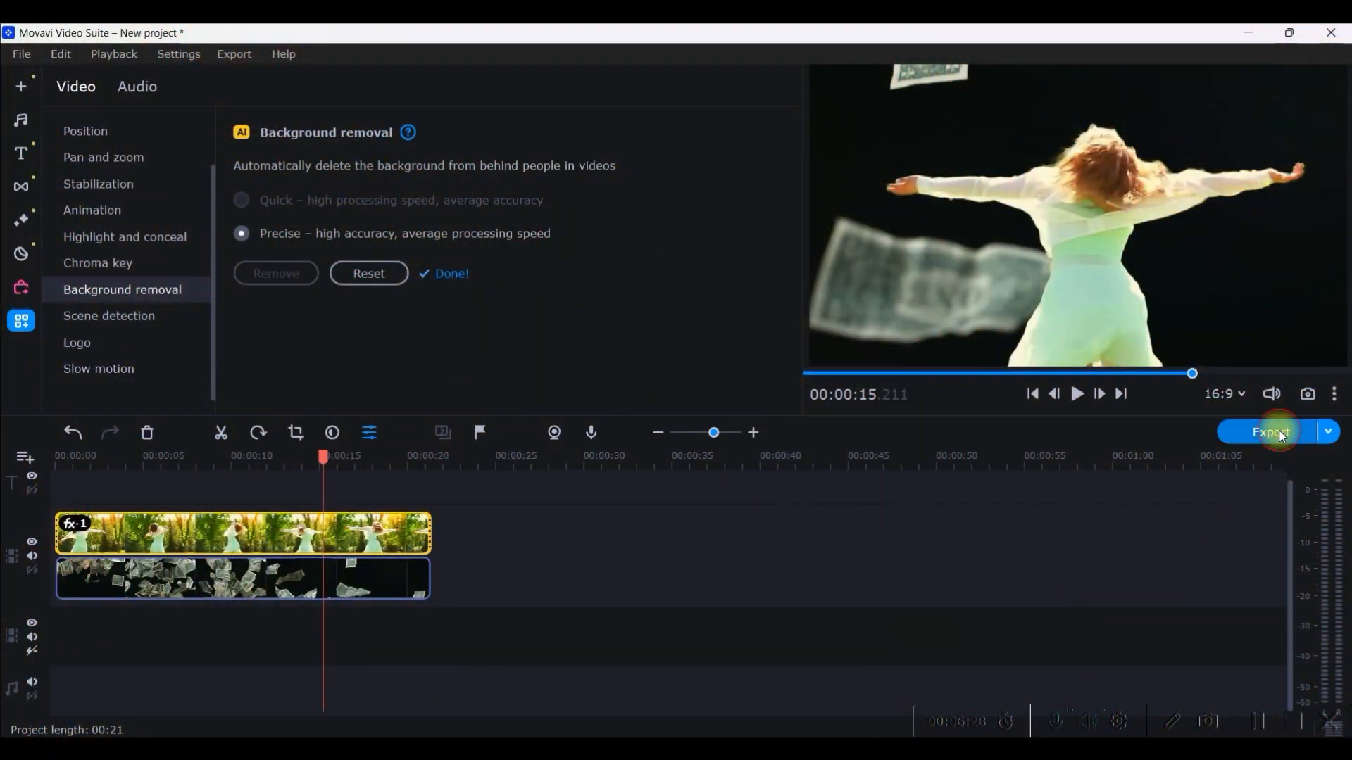
# - Open the MP4 export window and switch quality from Good to High
pyautogui.click(1269, 431)
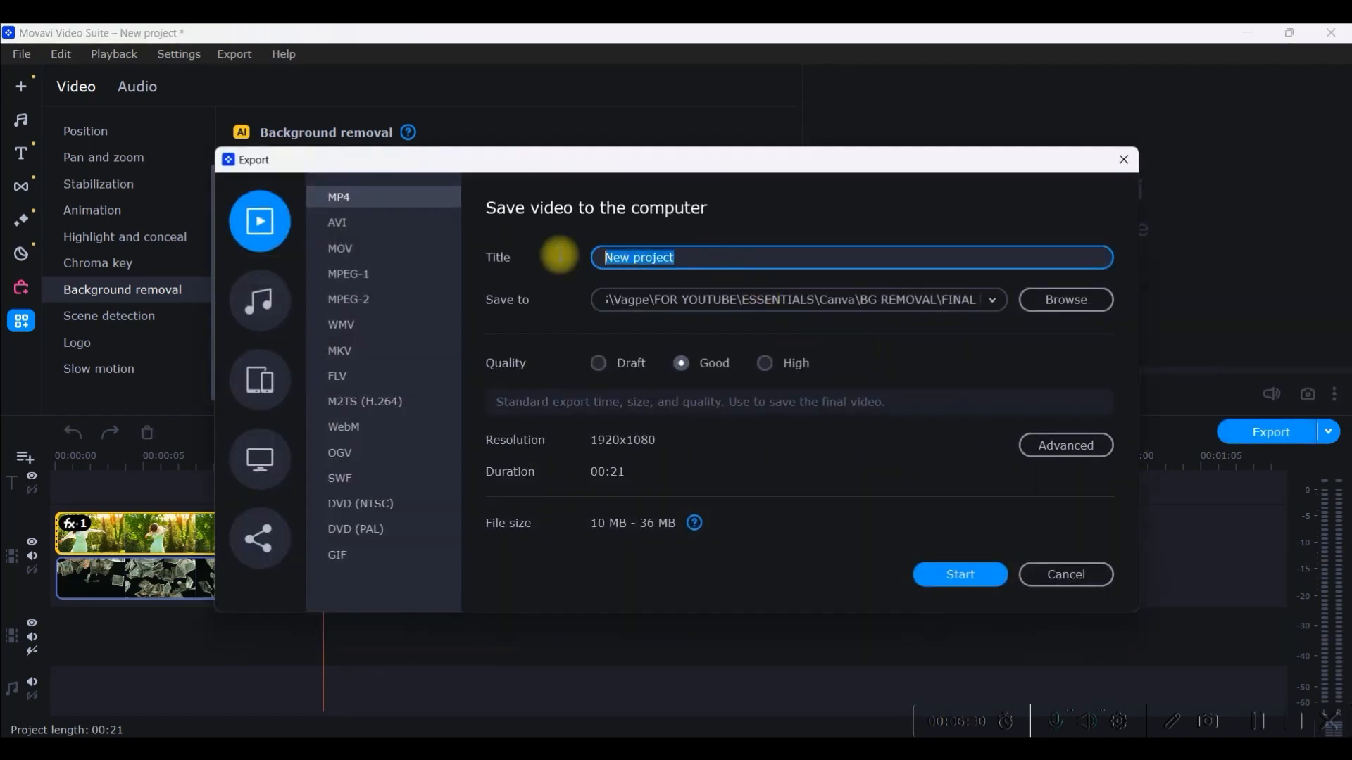
pyautogui.click(1064, 299)
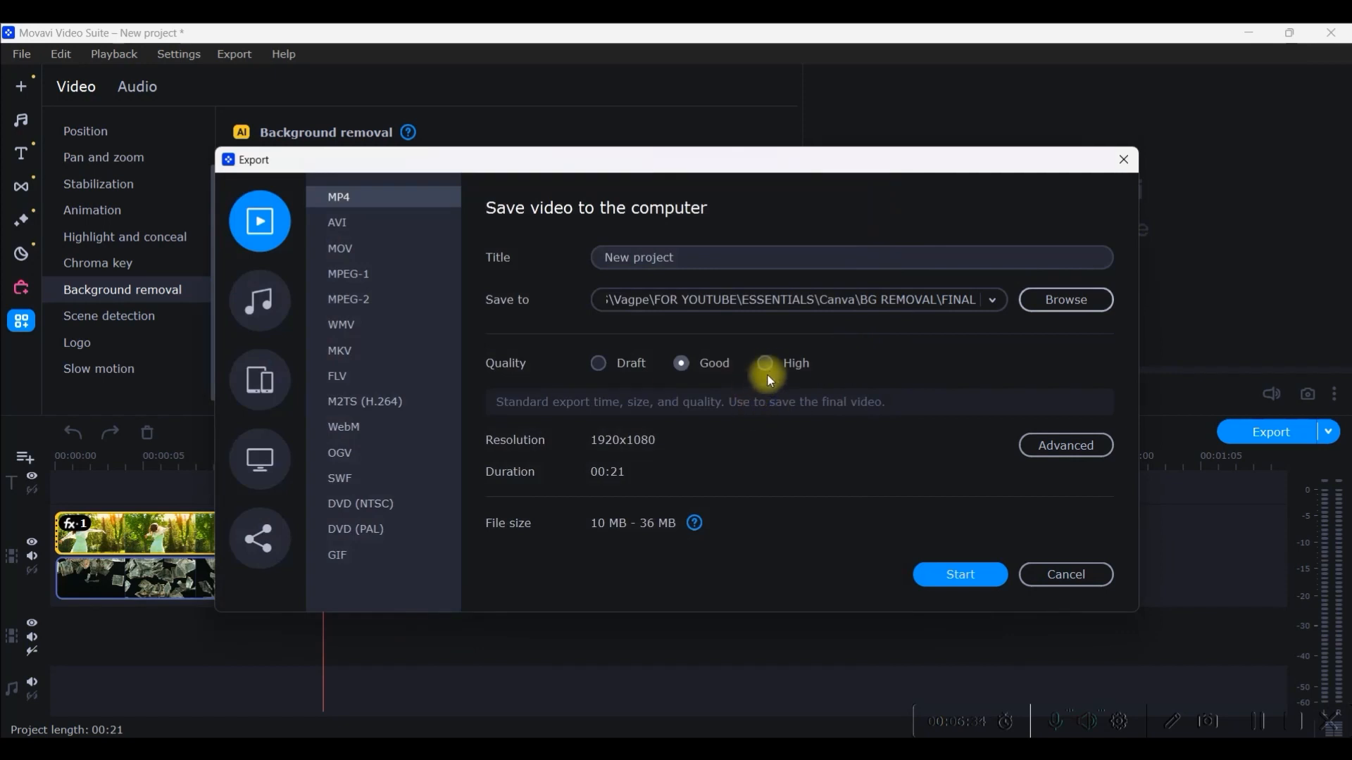
pyautogui.click(764, 364)
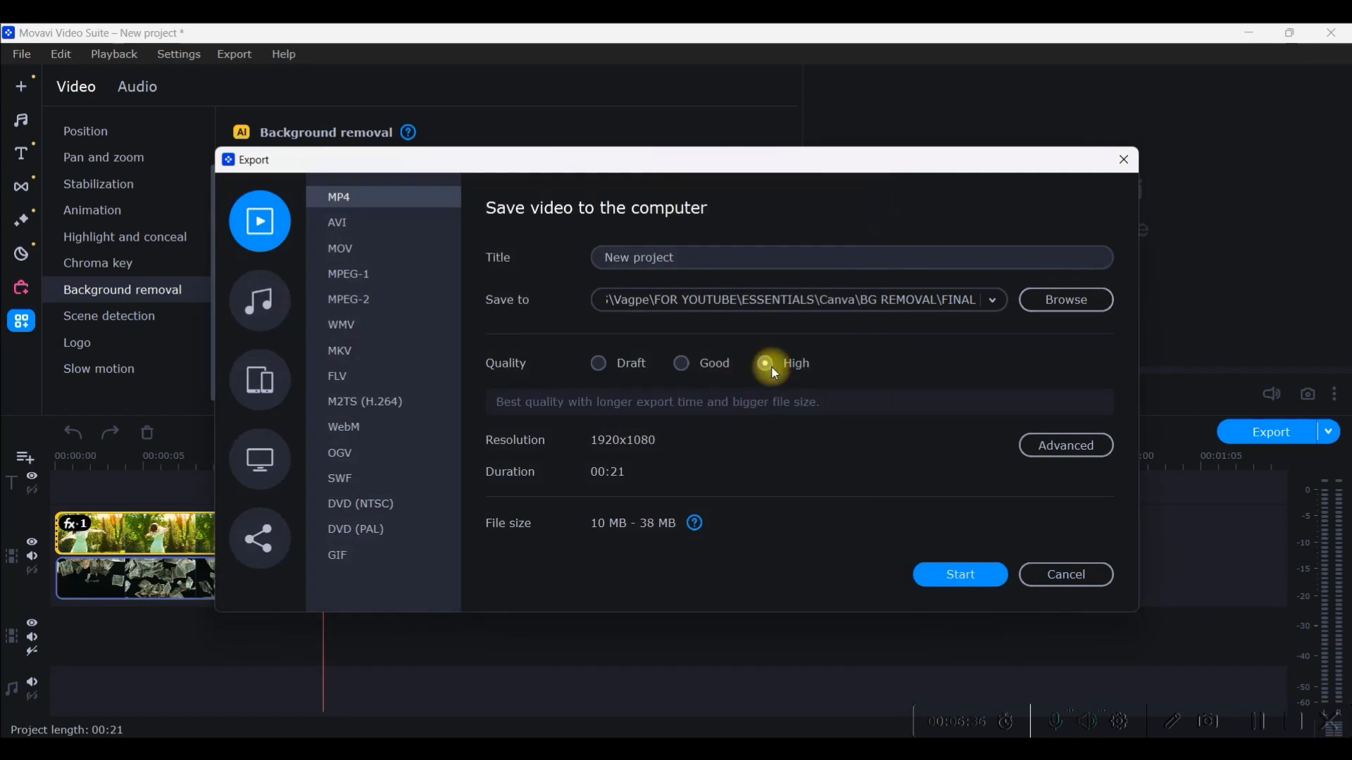